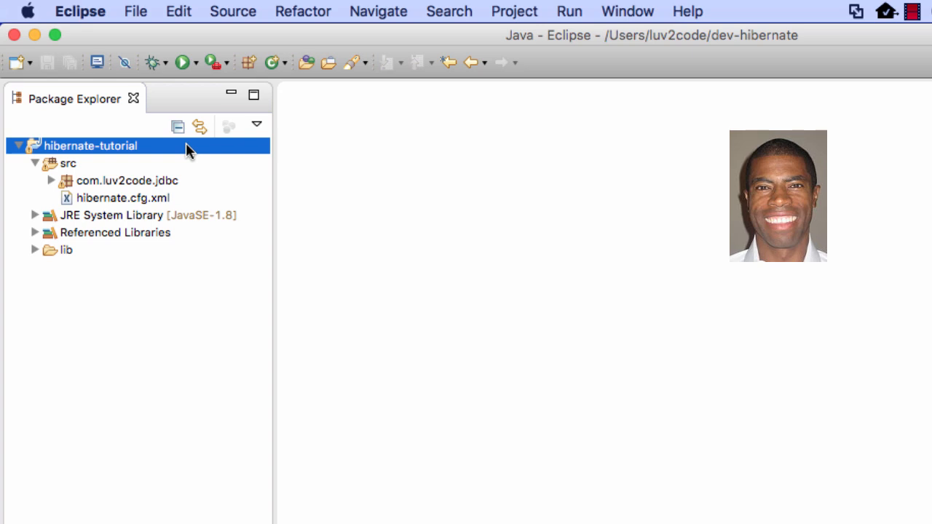
mouse_move(79, 181)
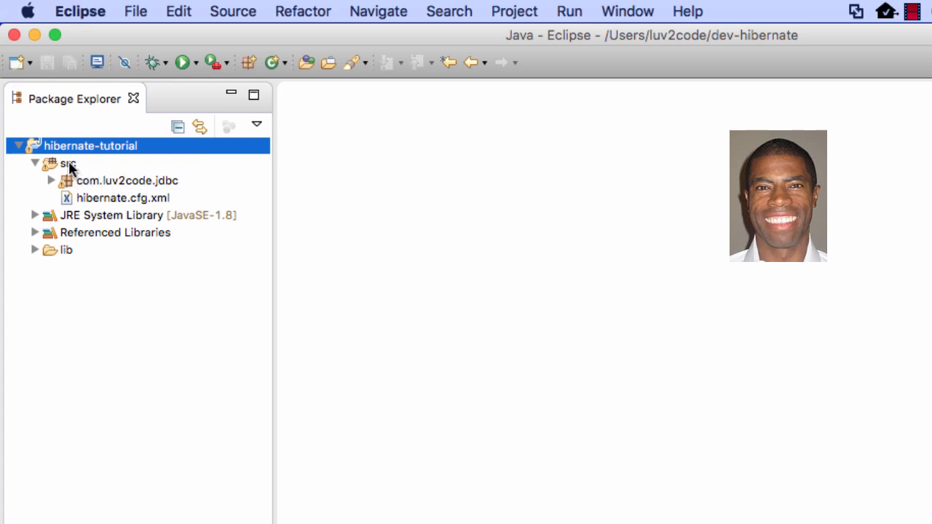
Add package com.luv2code.hibernate.demo.entity to the hibernate-tutorial project's src folder.
left_click(120, 181)
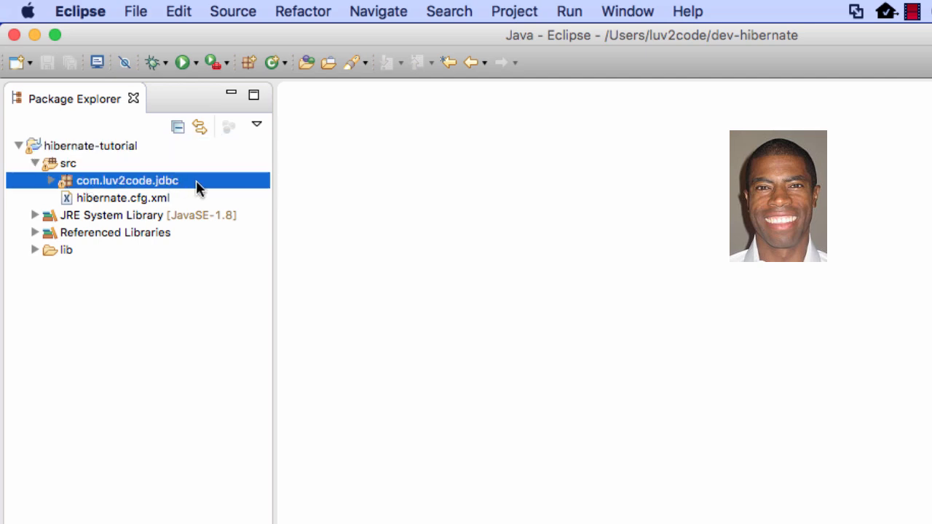
left_click(67, 159)
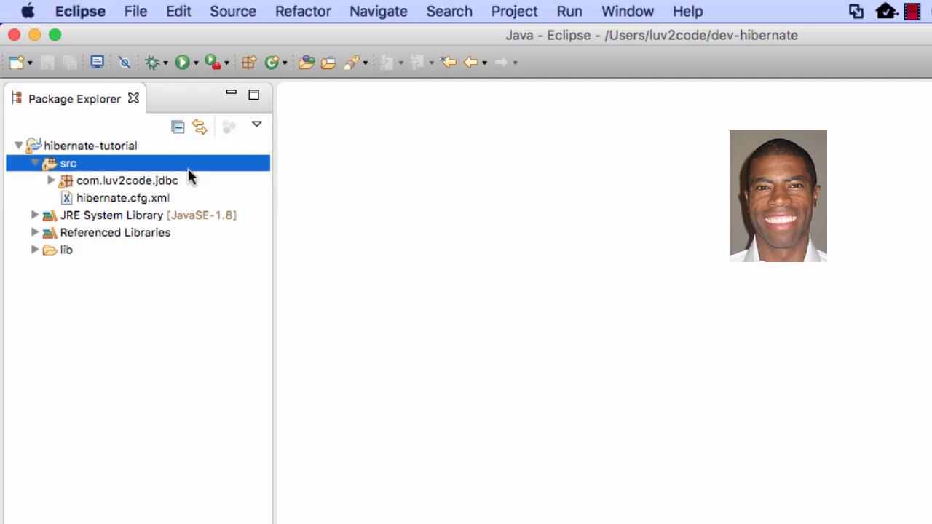
mouse_move(215, 171)
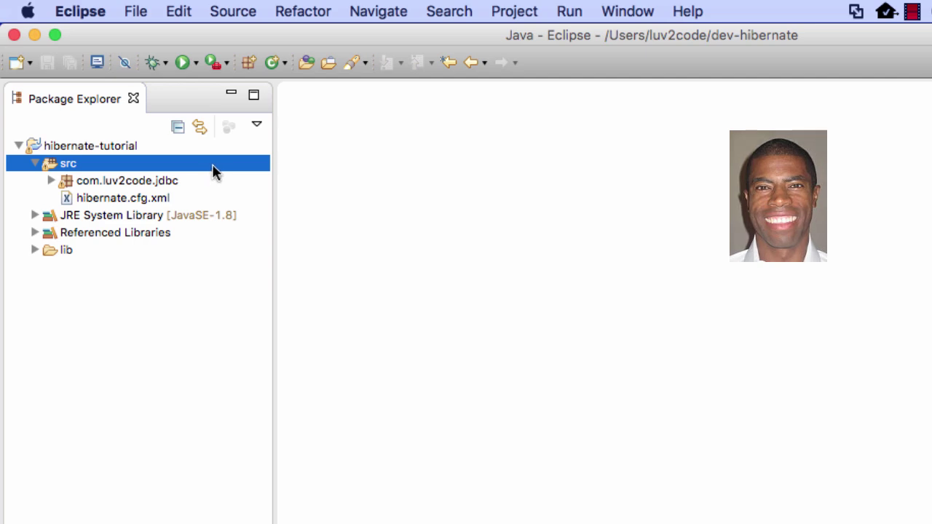
right_click(68, 163)
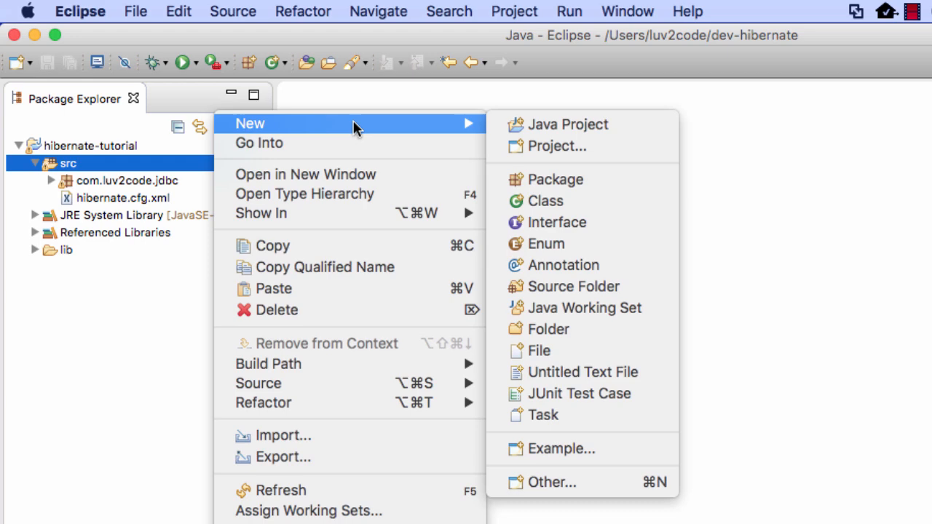
mouse_move(615, 187)
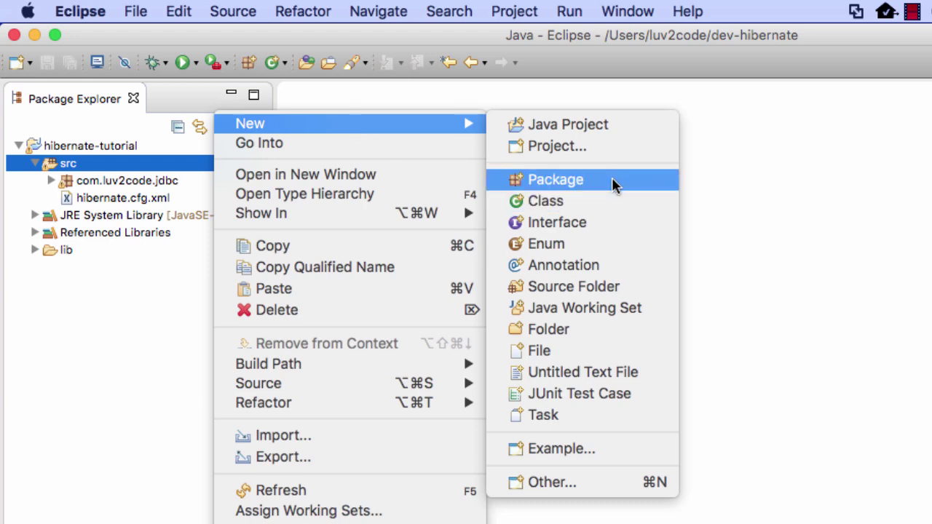
left_click(556, 179)
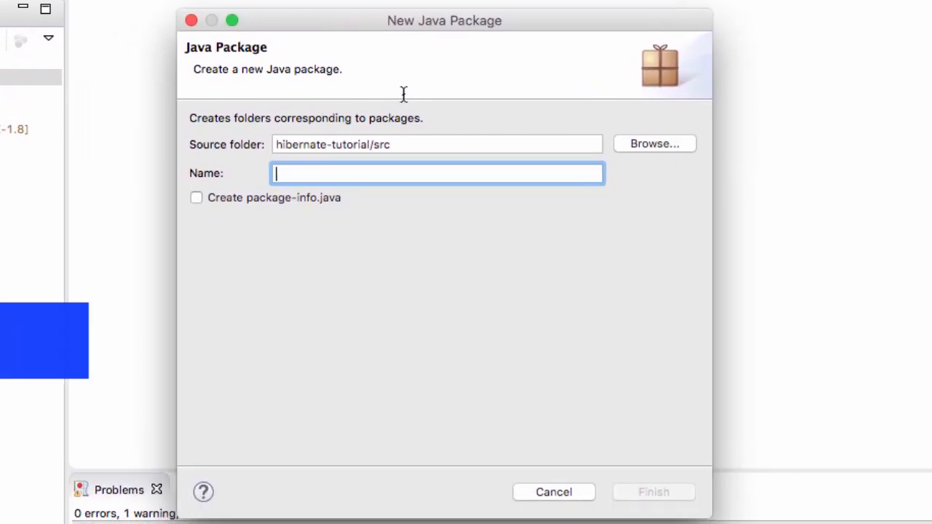
type("com.luv2code.")
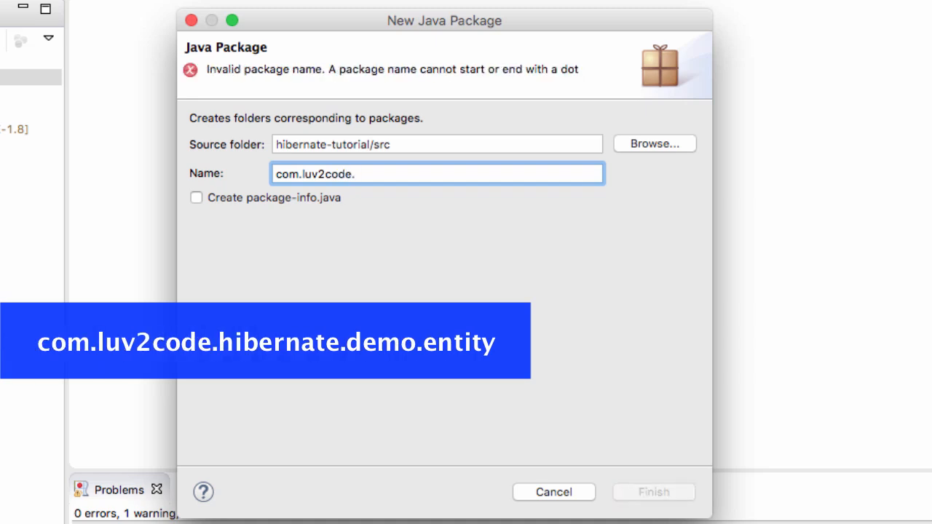
type("hibernate.d")
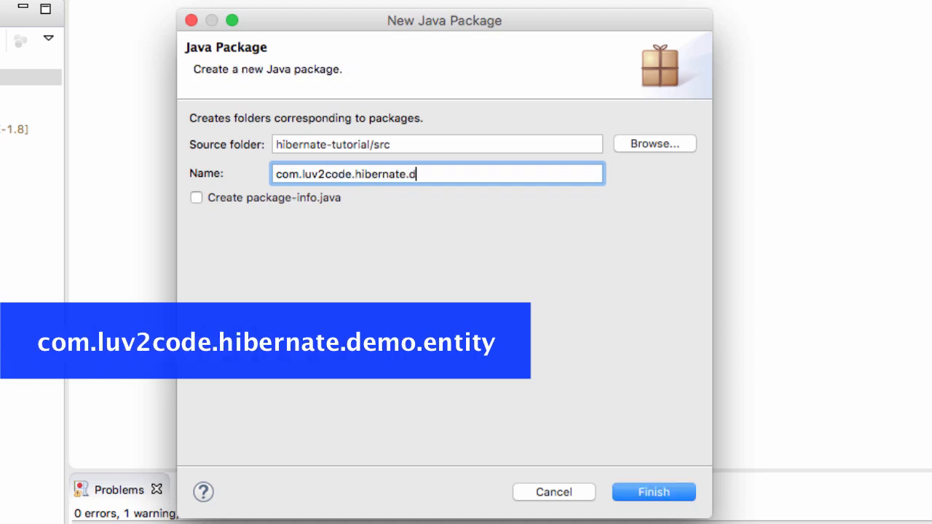
type("emo.entity")
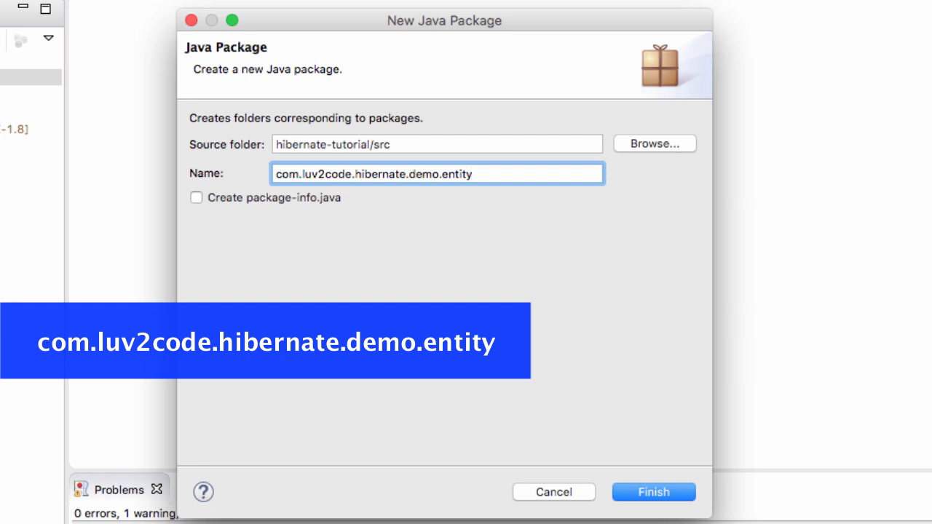
left_click(653, 492)
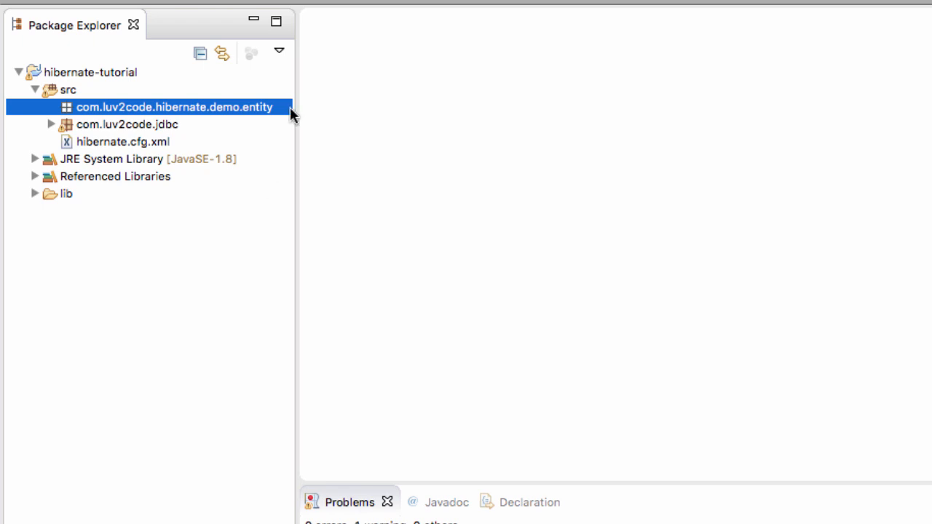
mouse_move(283, 115)
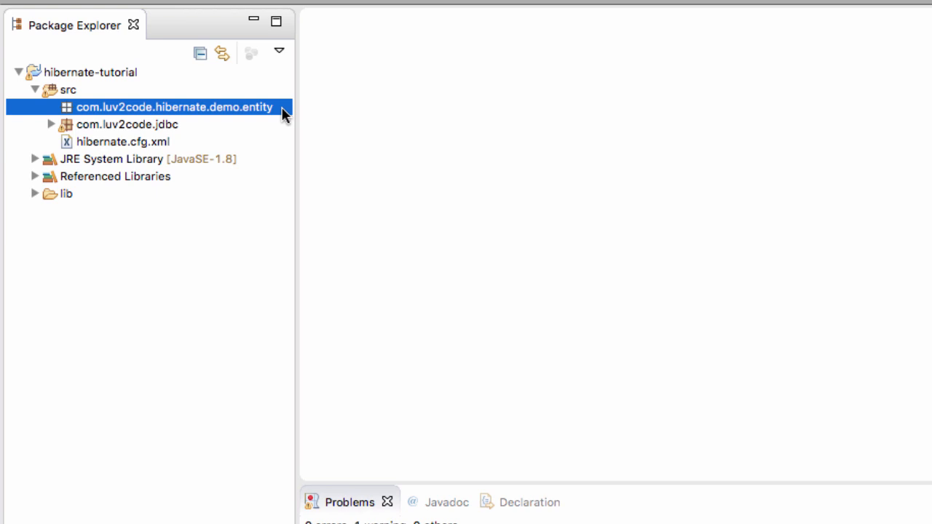
Create a public class named Student in the entity package, opening Student.java.
right_click(174, 107)
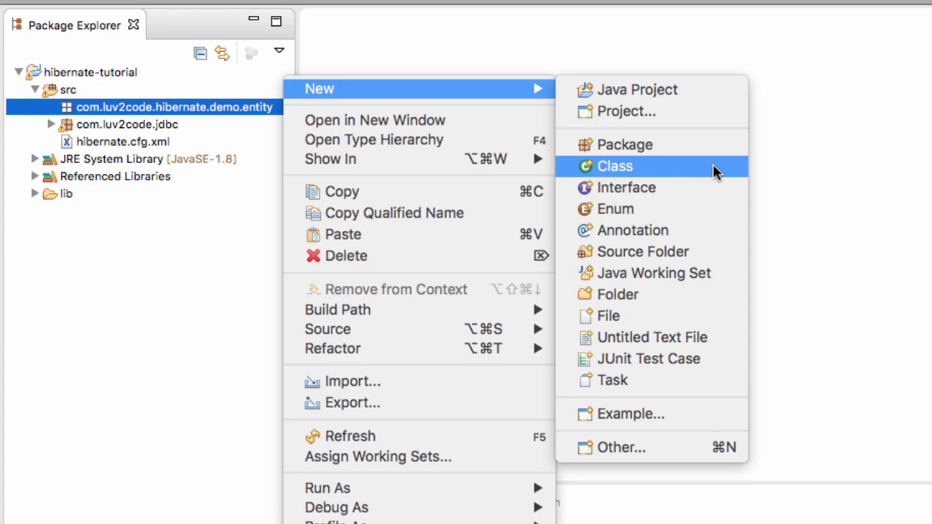
left_click(617, 165)
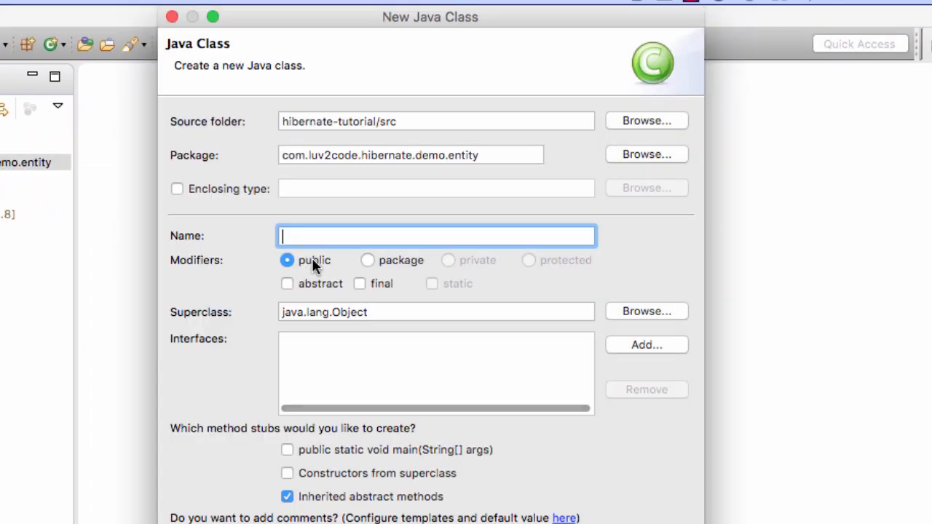
type("s")
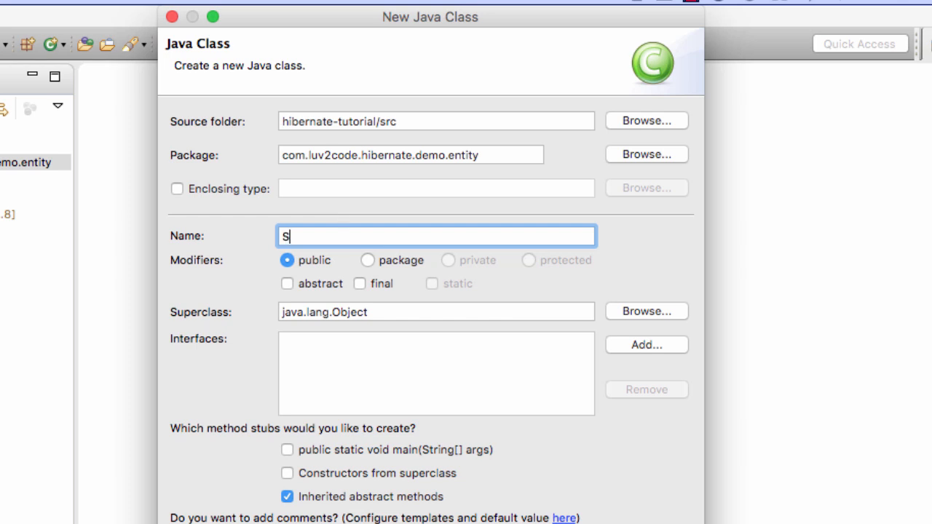
type("tudent")
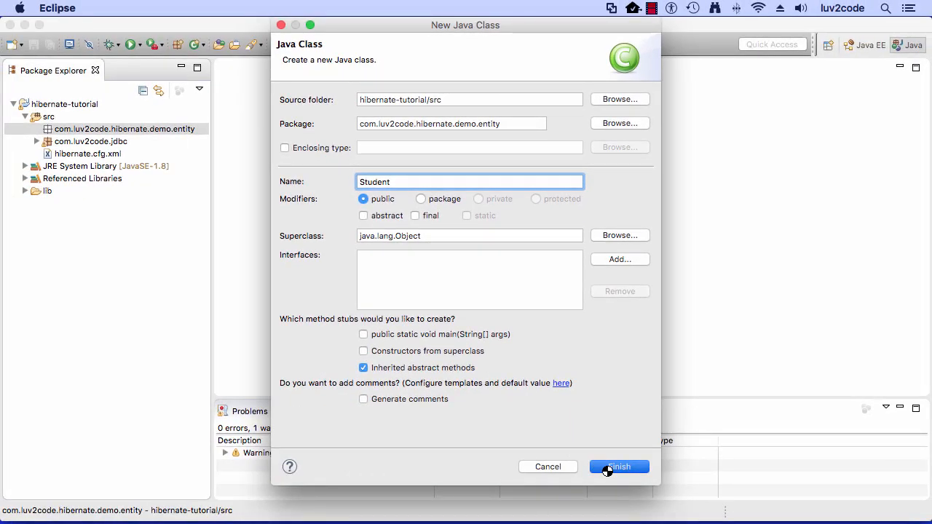
left_click(618, 466)
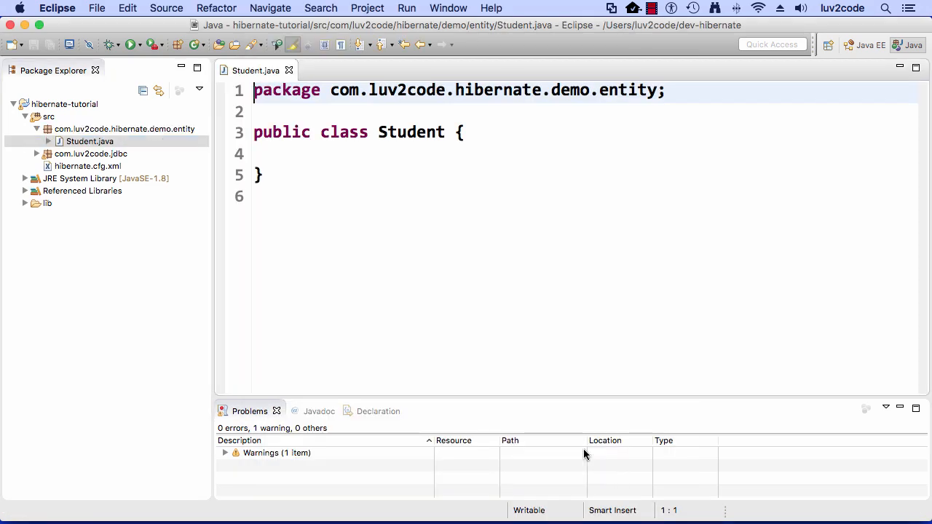
left_click(333, 111)
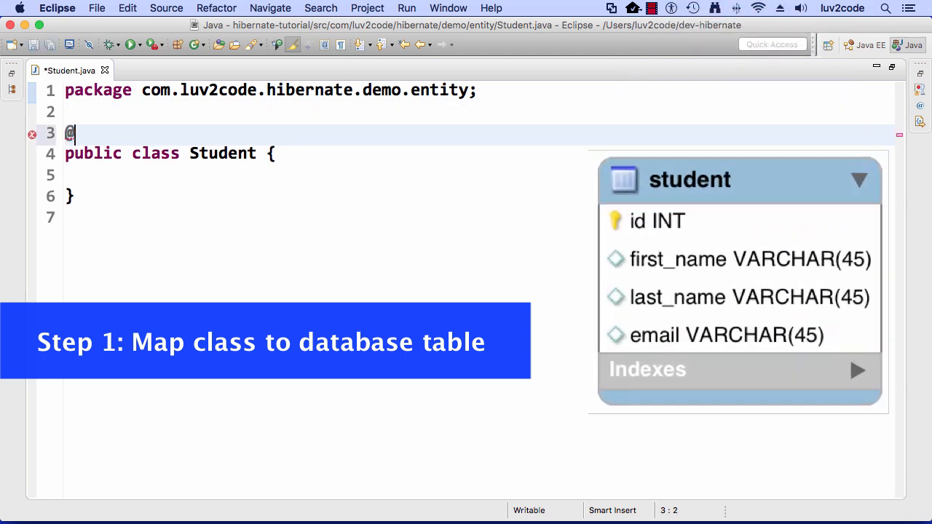
type("Entity")
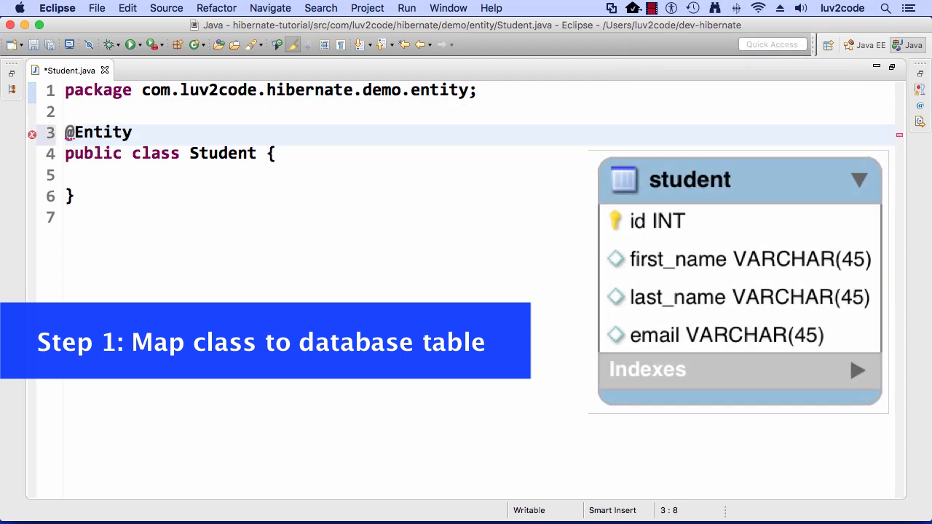
type("@")
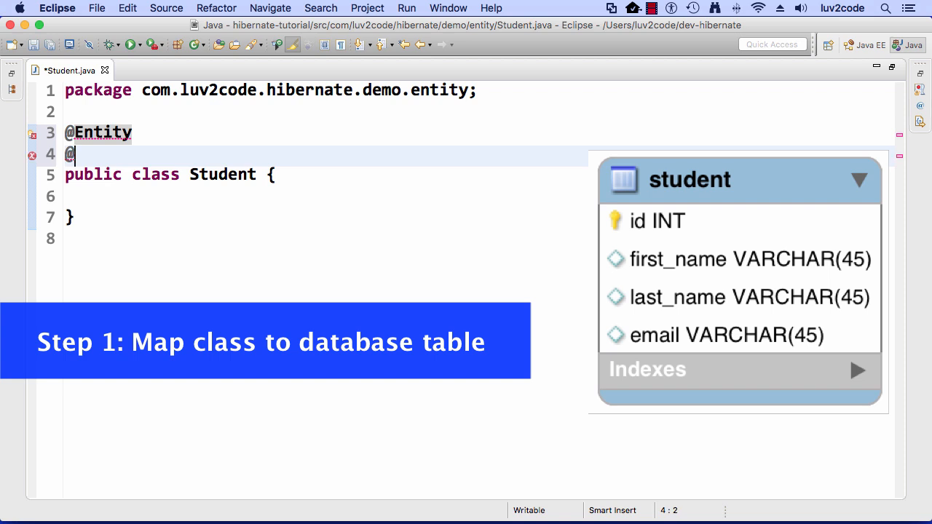
type("Table(name=")
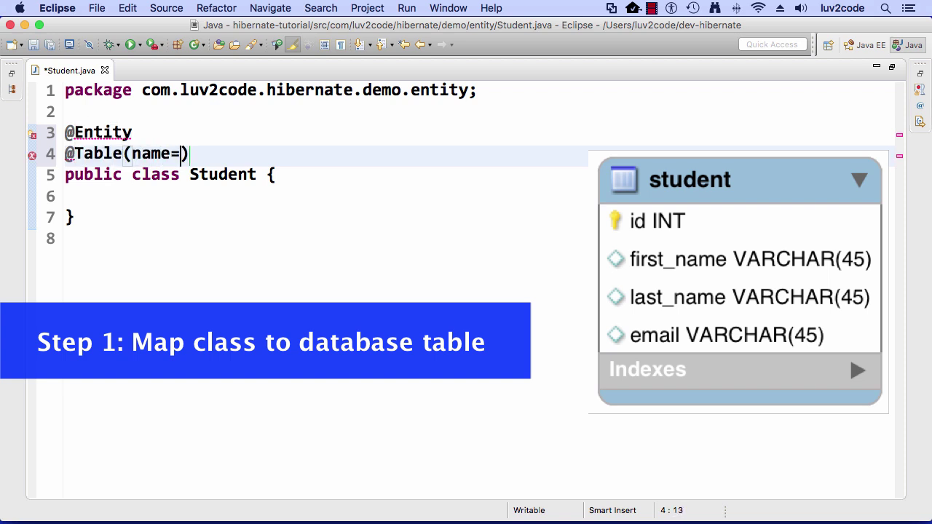
type("\"student\"")
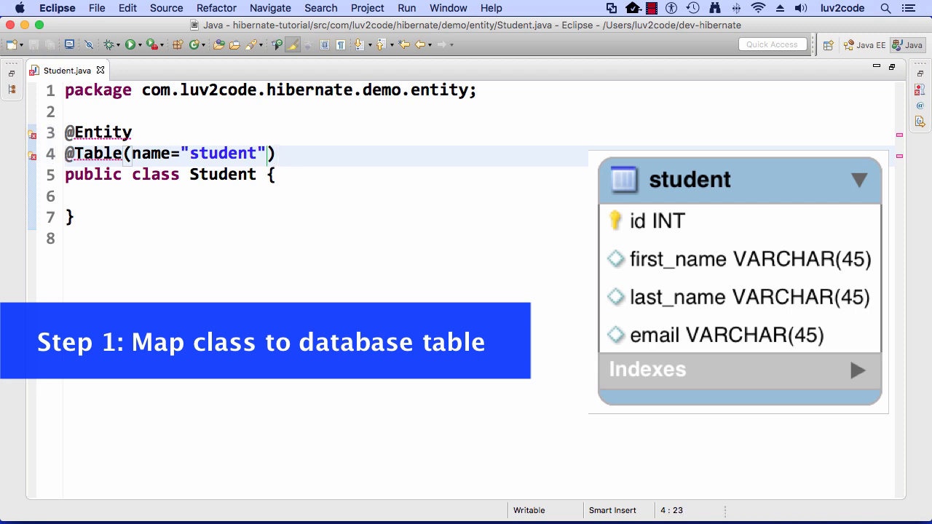
mouse_move(346, 152)
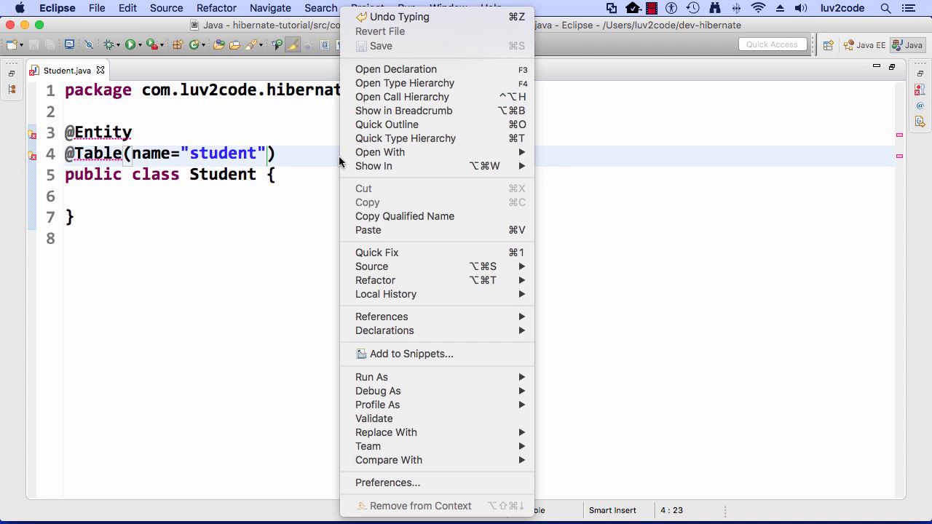
mouse_move(384, 271)
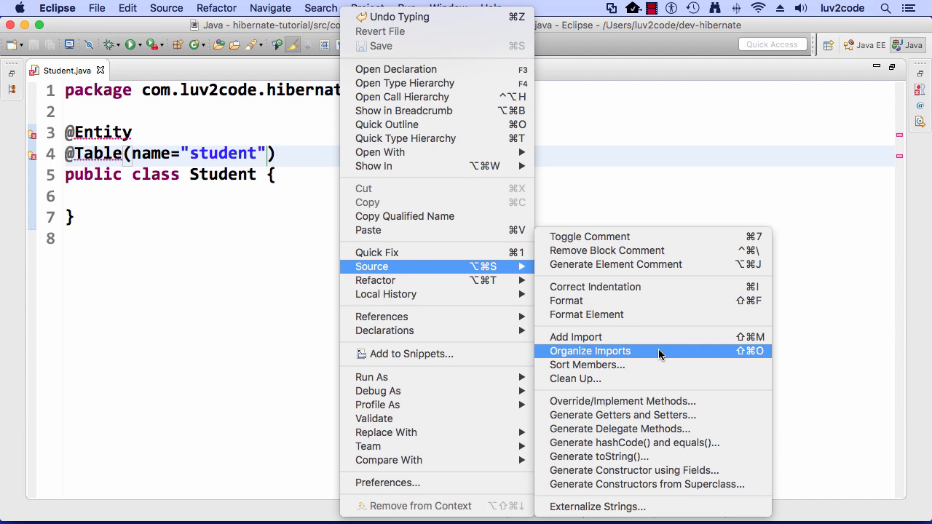
Organize imports, choosing javax.persistence.Entity and javax.persistence.Table.
left_click(589, 351)
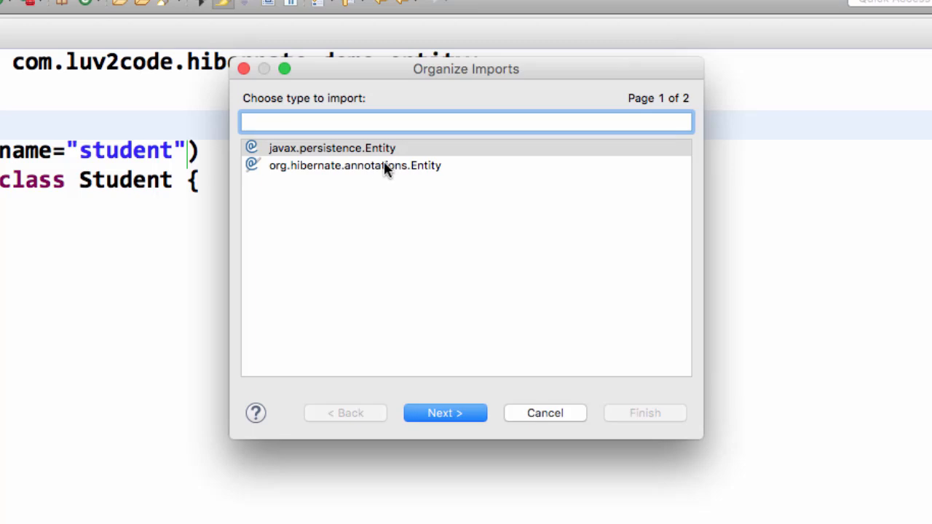
left_click(330, 148)
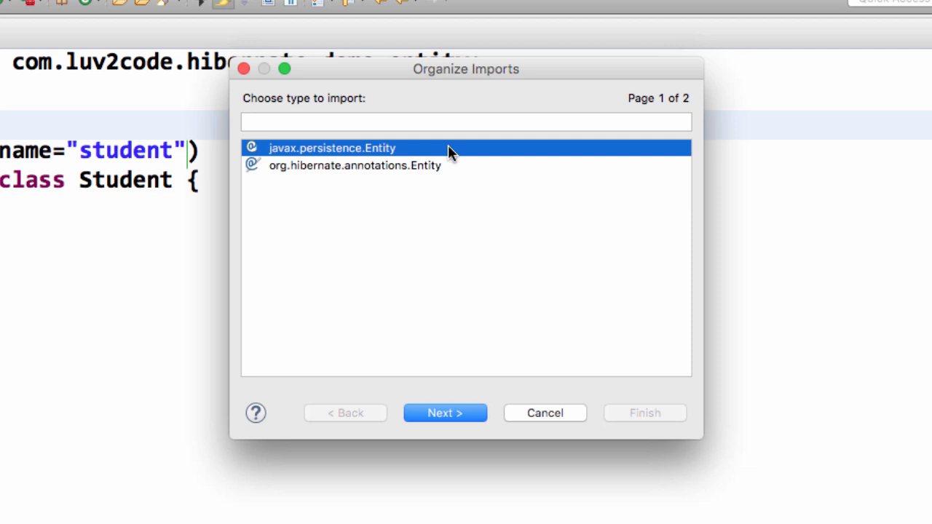
mouse_move(438, 357)
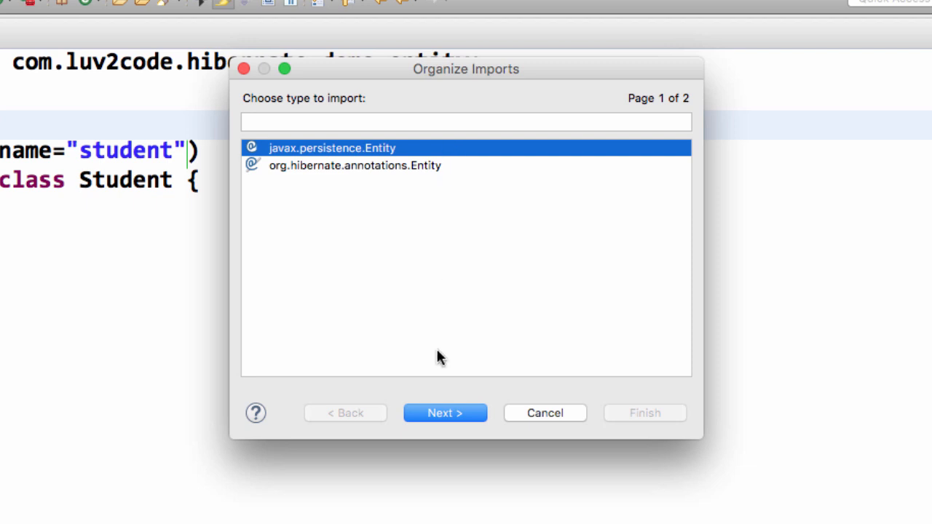
left_click(444, 413)
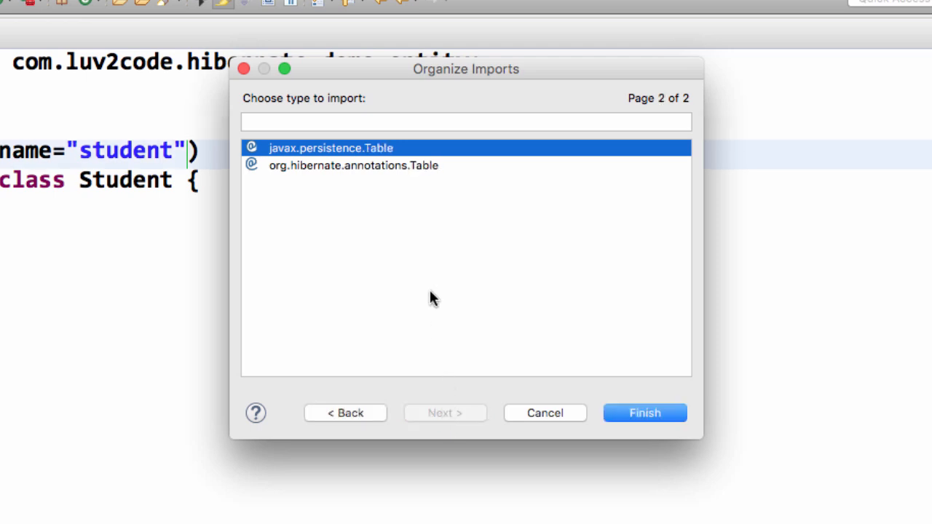
mouse_move(389, 167)
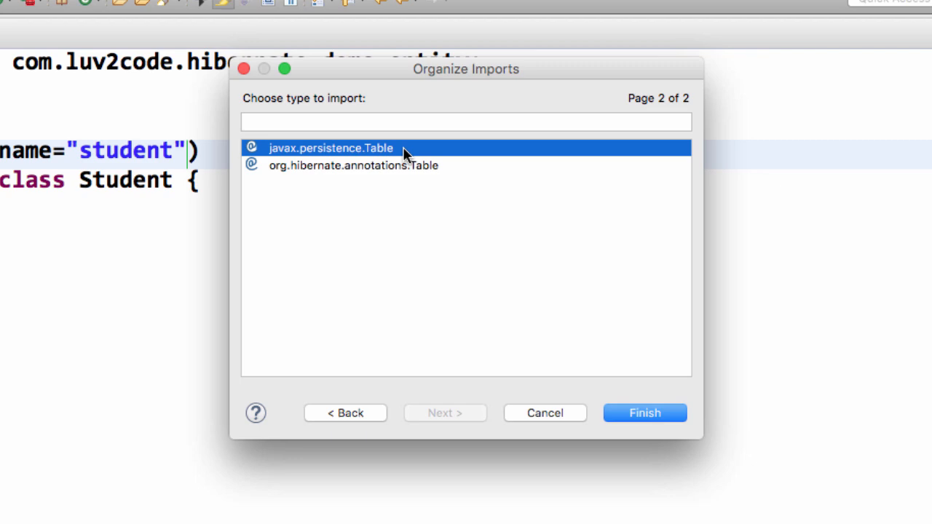
left_click(644, 412)
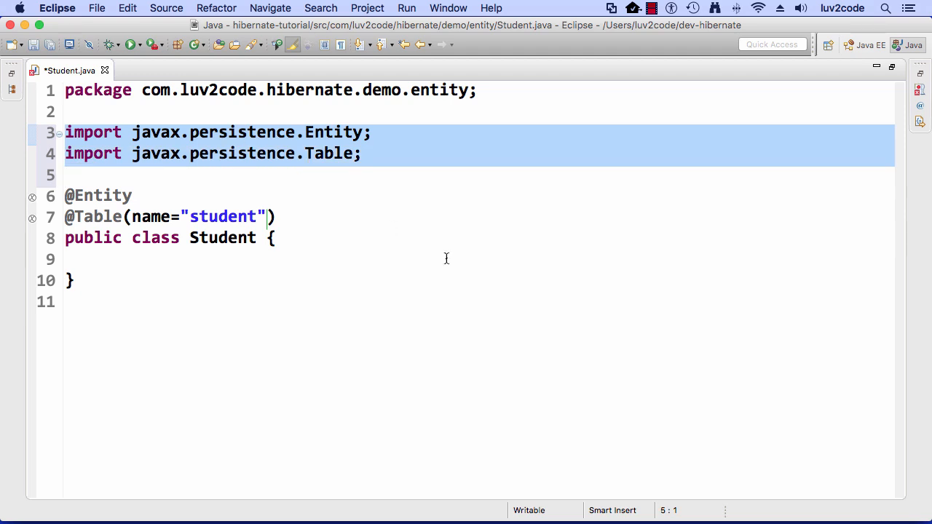
mouse_move(494, 272)
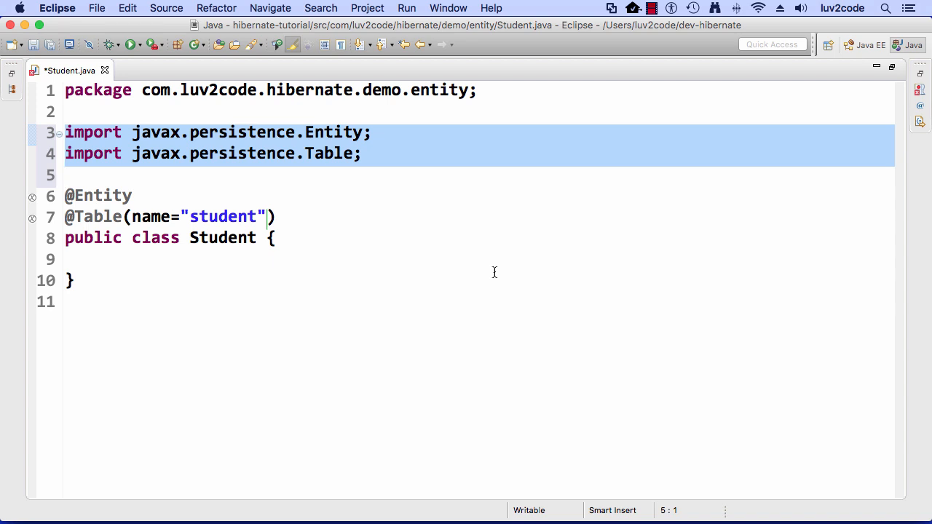
mouse_move(234, 264)
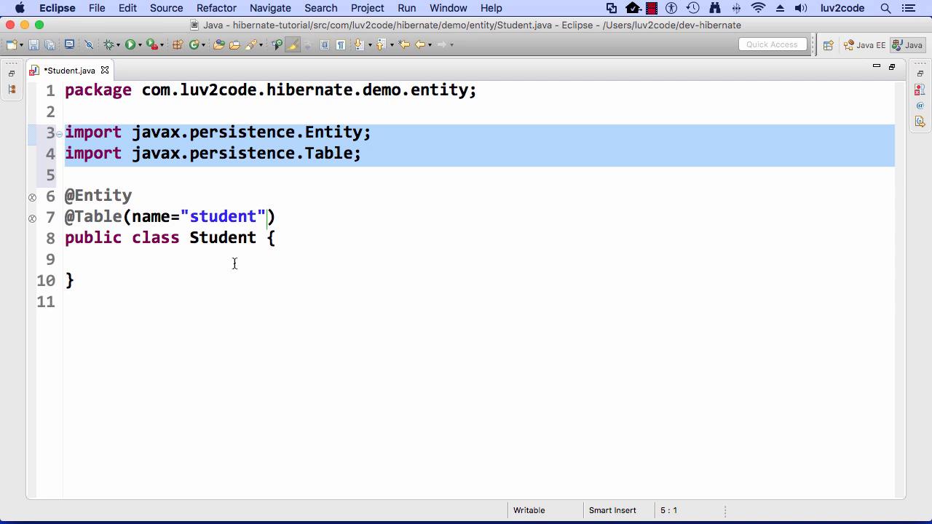
Save the file and write an empty public Student() constructor in the class body.
key("cmd+s")
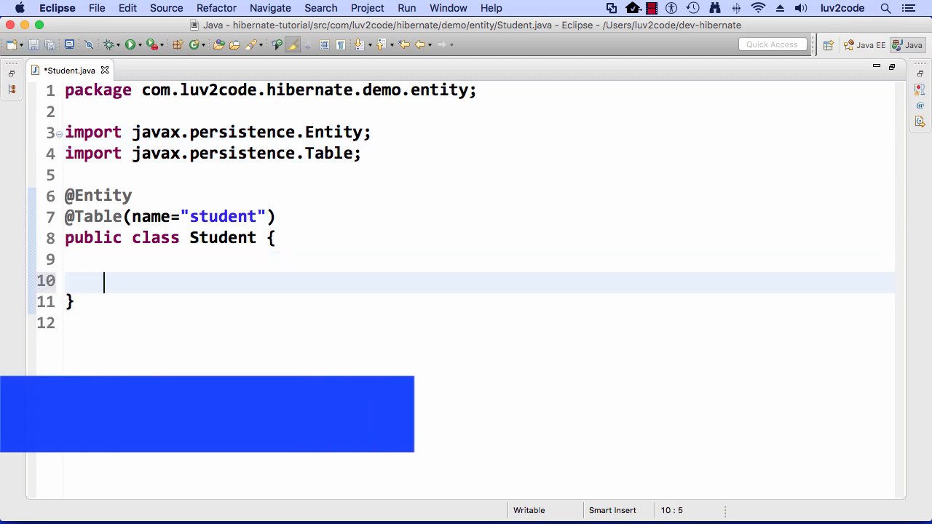
type("public Student() {")
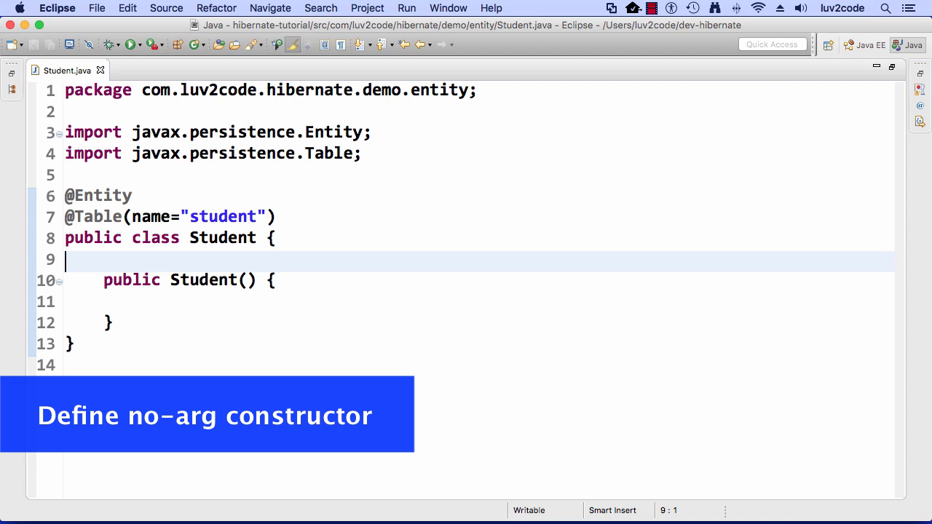
mouse_move(799, 206)
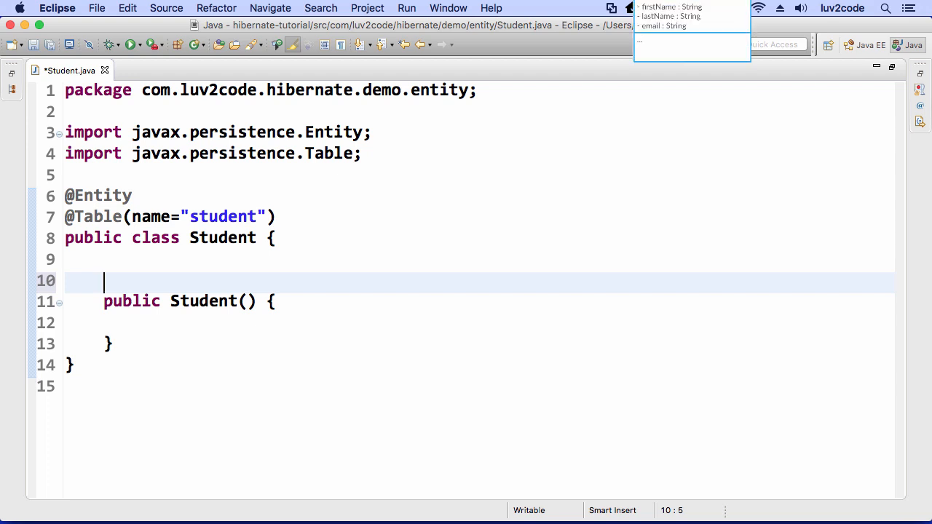
Declare private int id and private String firstName, lastName and email fields.
type("private int id;")
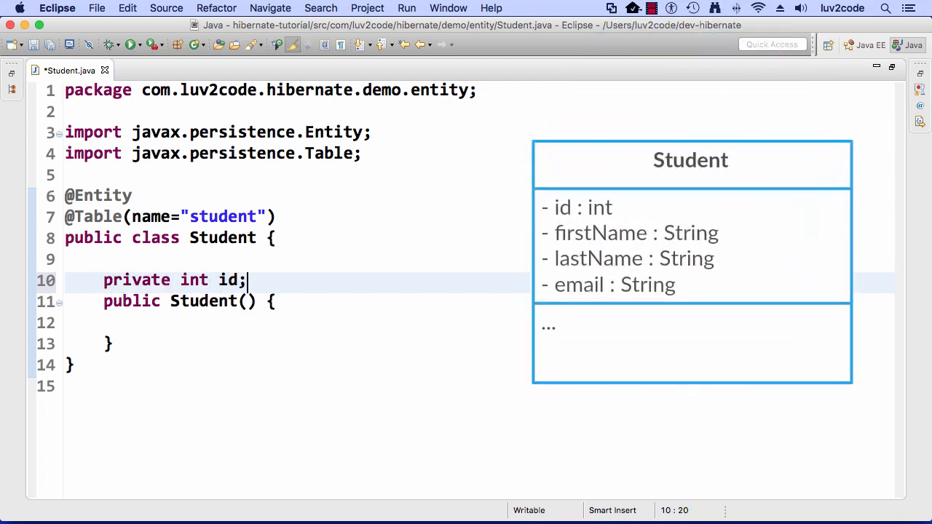
key("Enter")
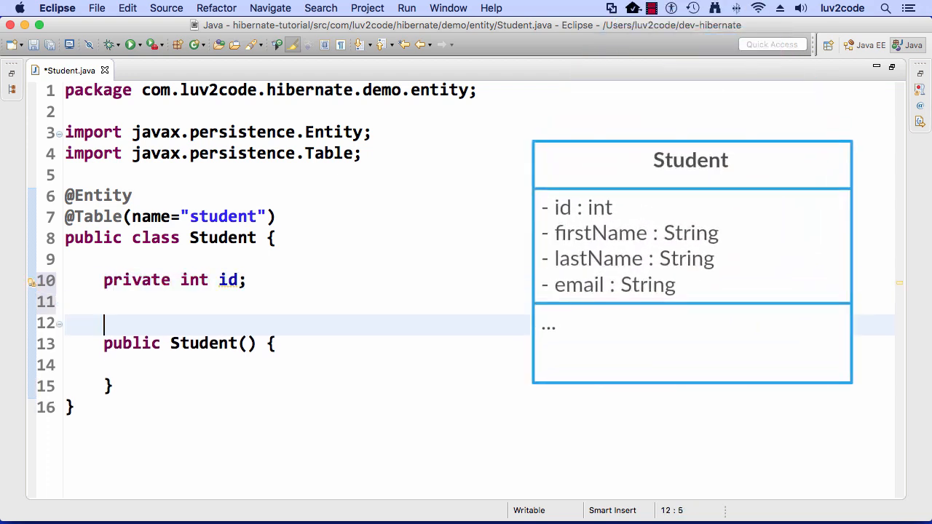
type("private Strig")
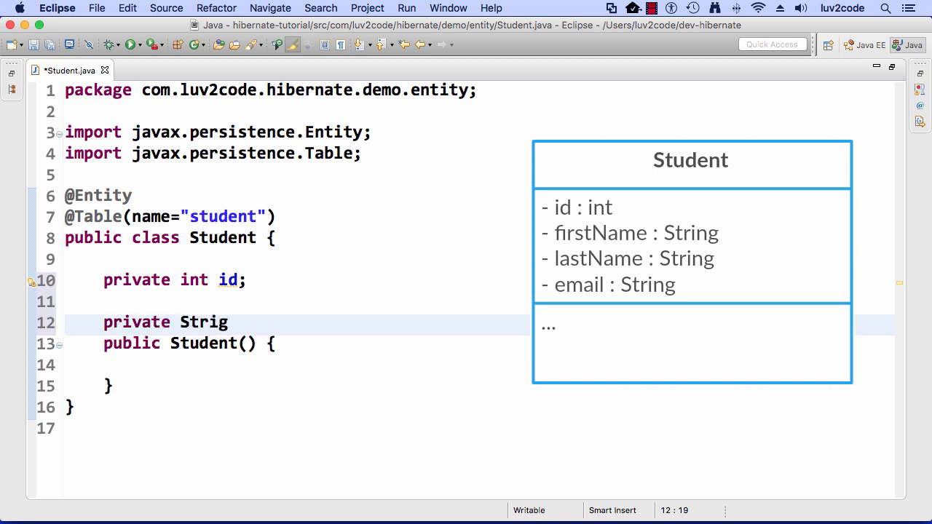
type("ng firstName;")
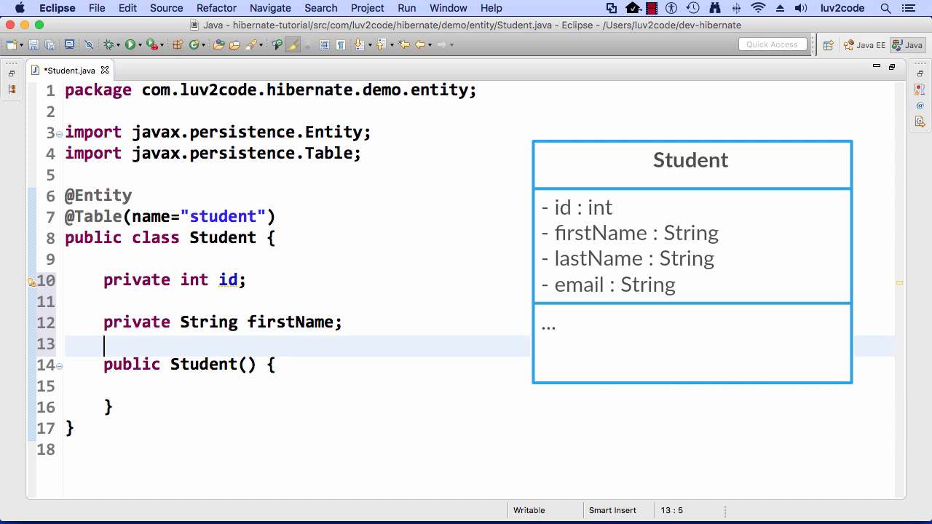
type("private")
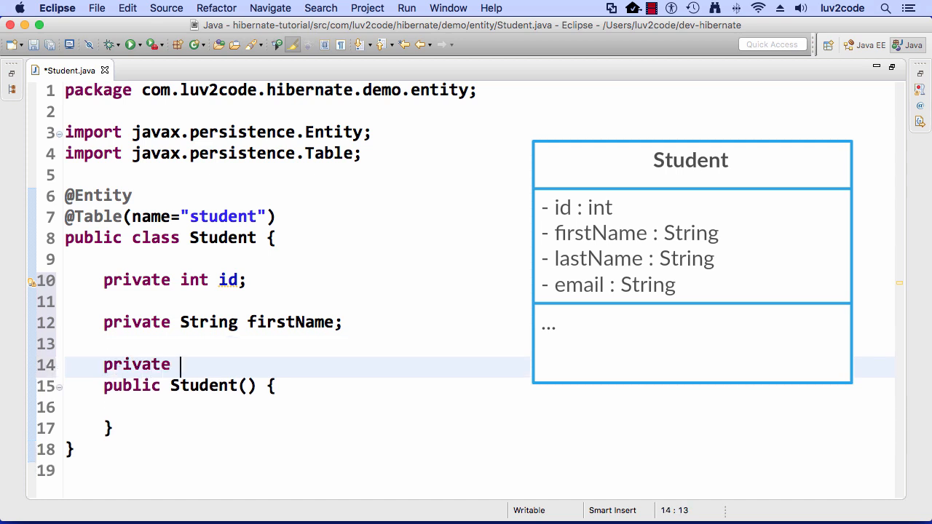
type("String lastName;")
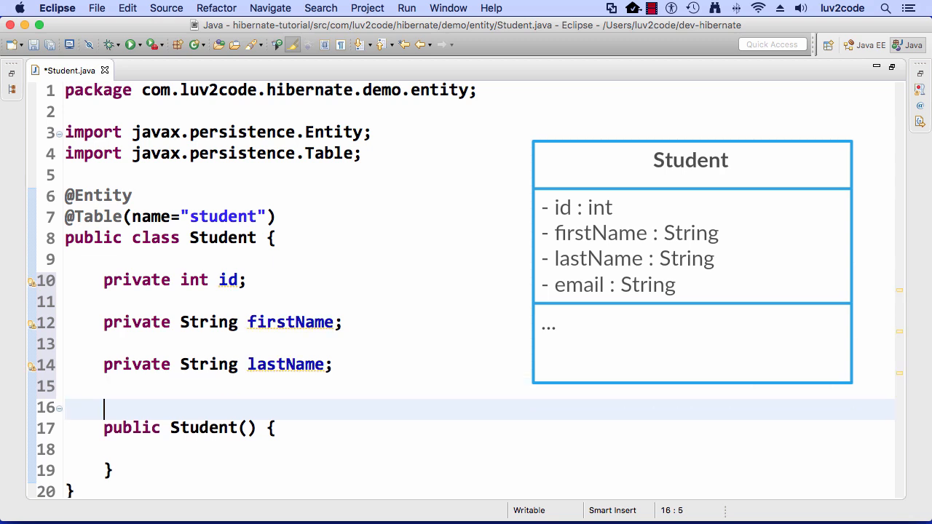
type("private String email;")
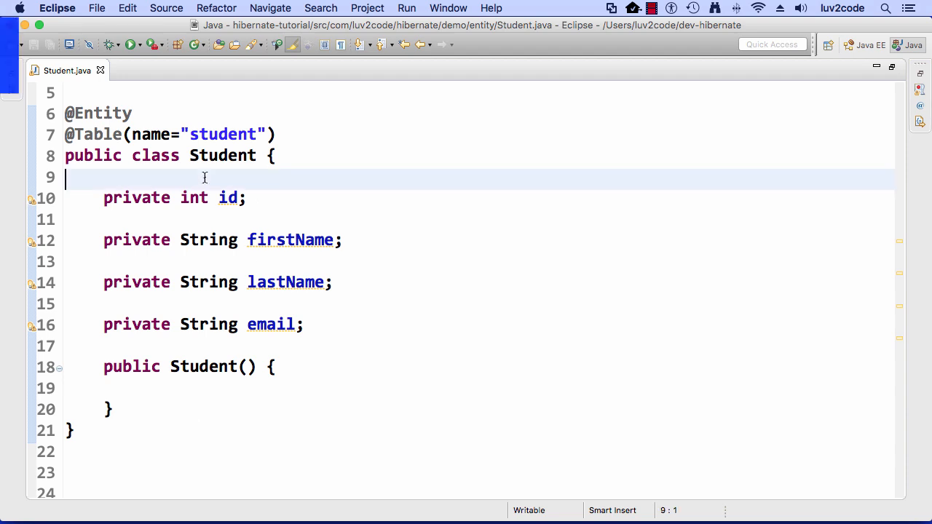
type("@Id")
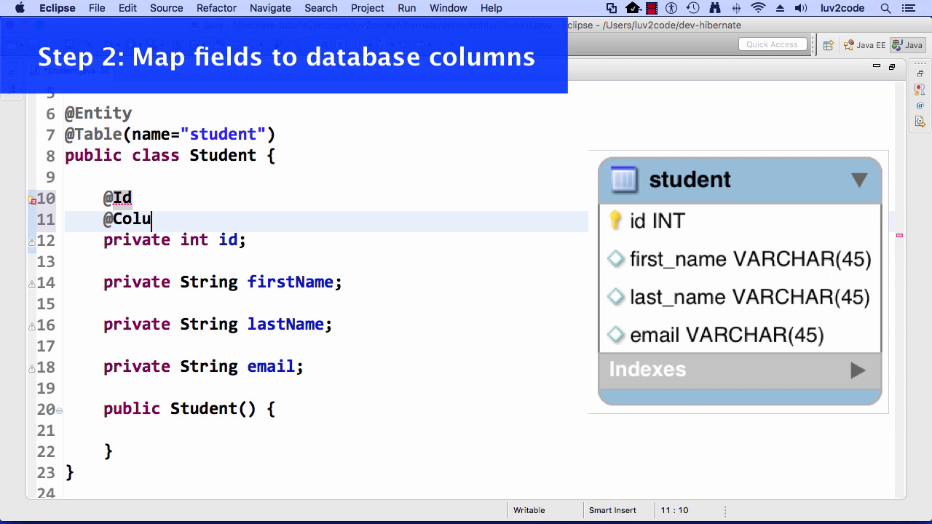
type("mn(name)")
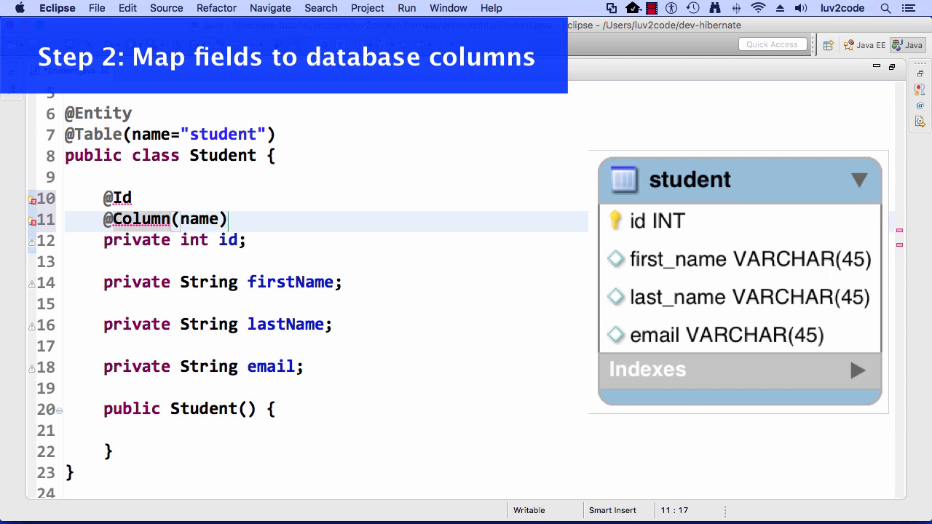
type("=")
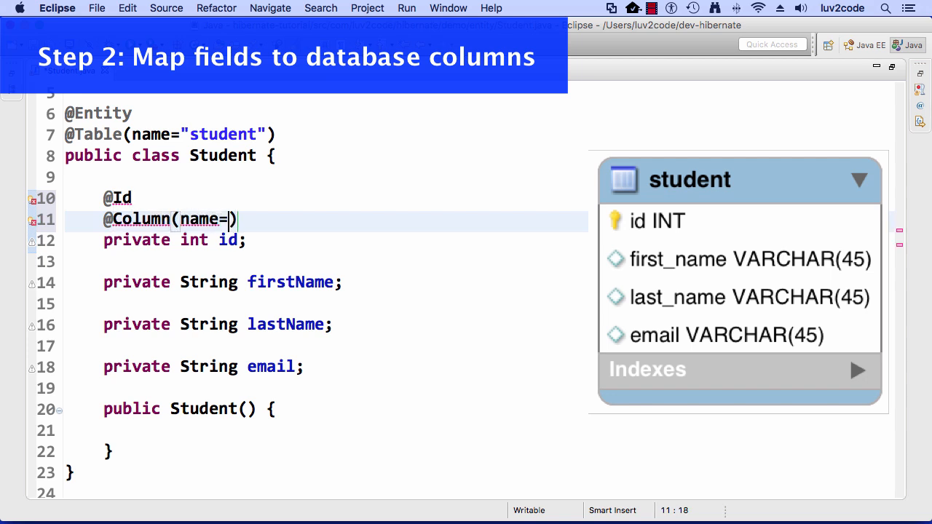
type("\"id\"")
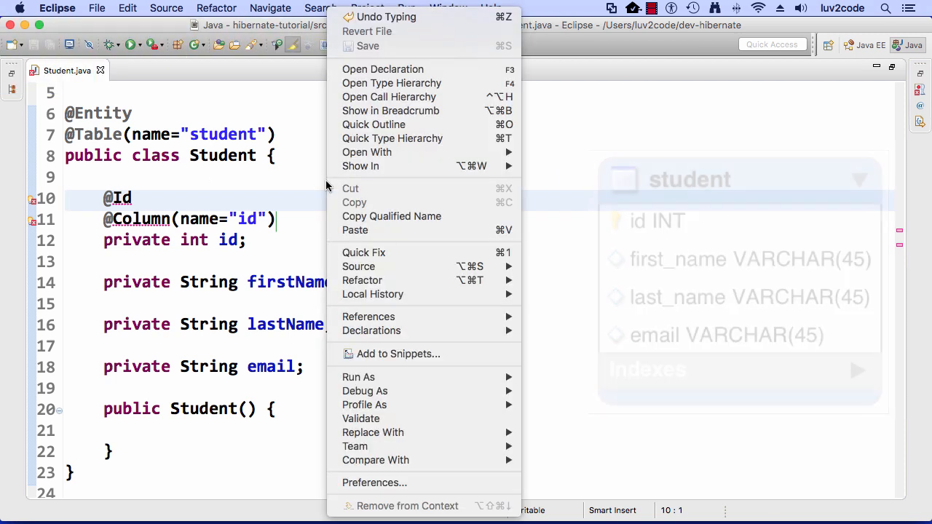
mouse_move(358, 266)
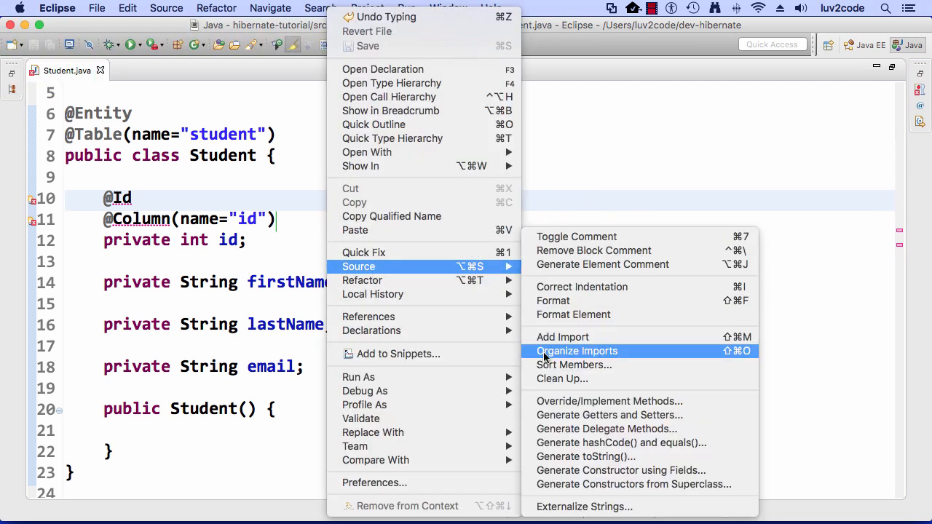
left_click(576, 351)
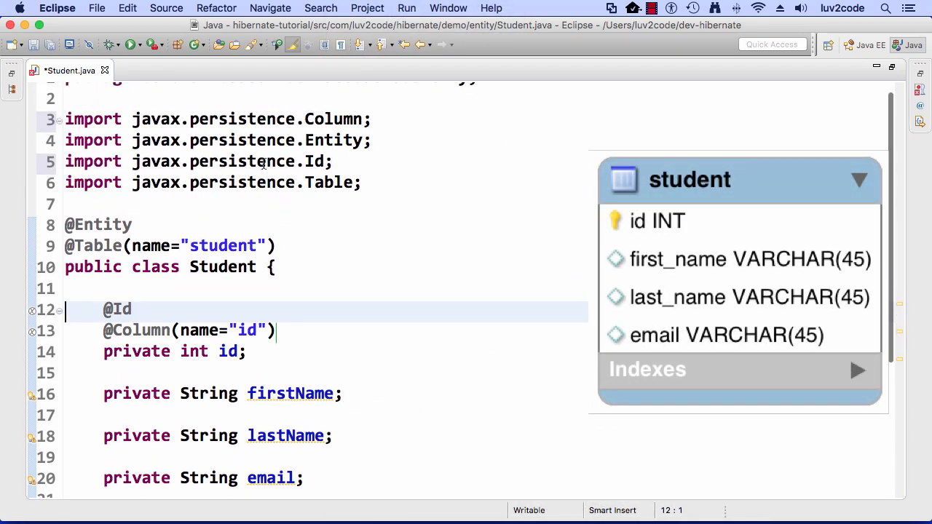
left_click(317, 161)
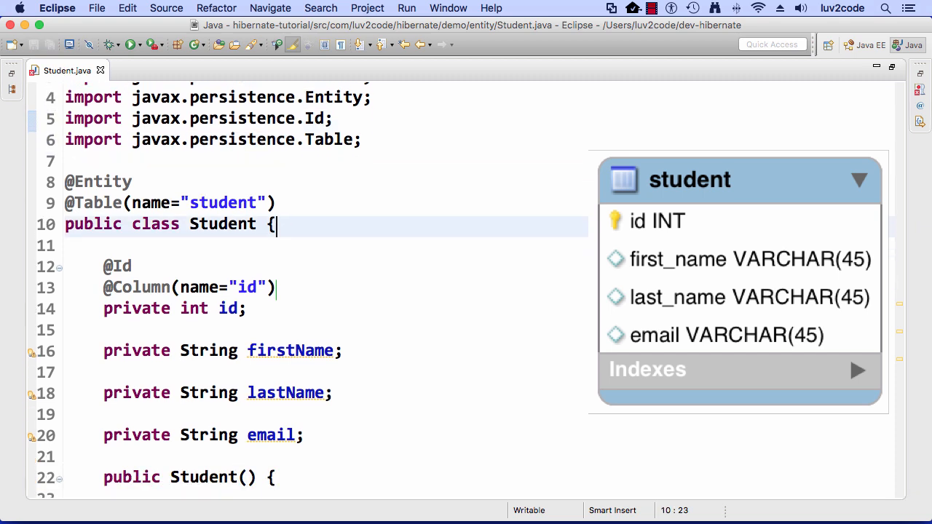
scroll("down", 3)
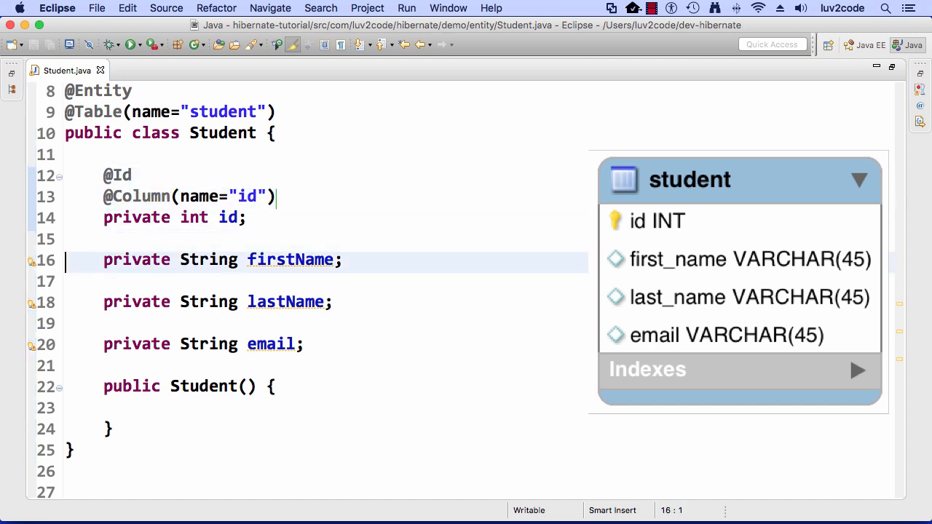
type("@Column(name=\"id\")")
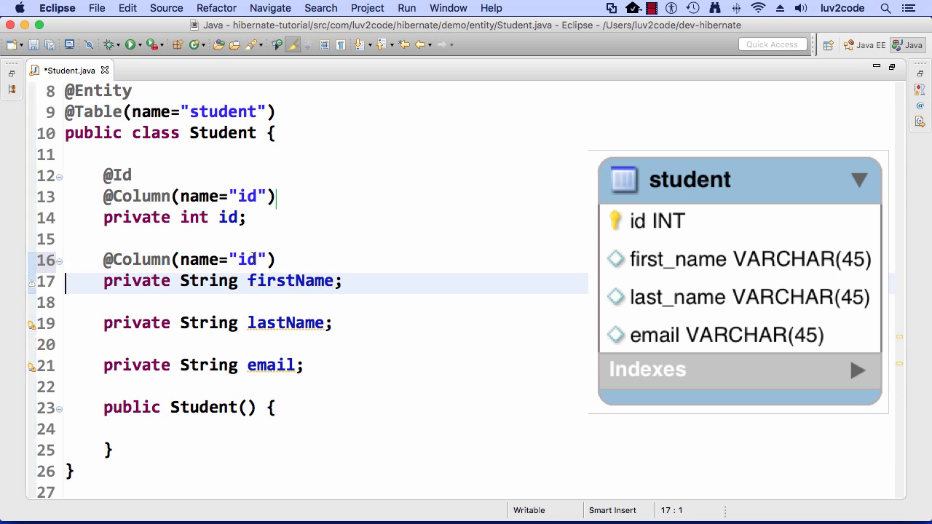
type("first_name")
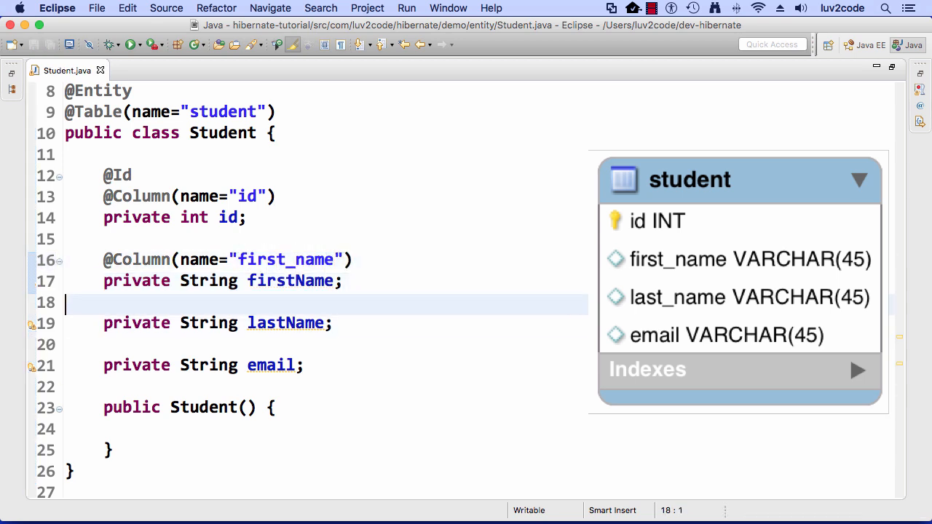
type("@Column(name=\"id\")")
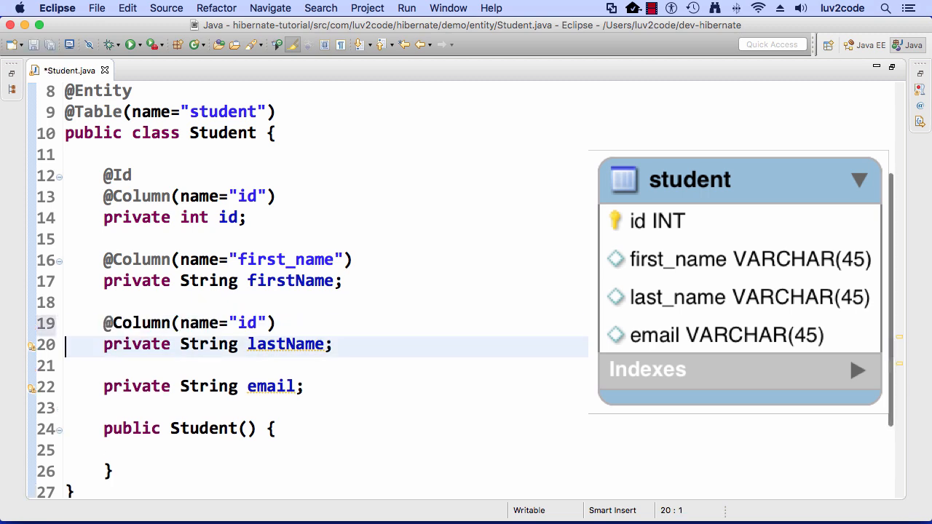
type("l")
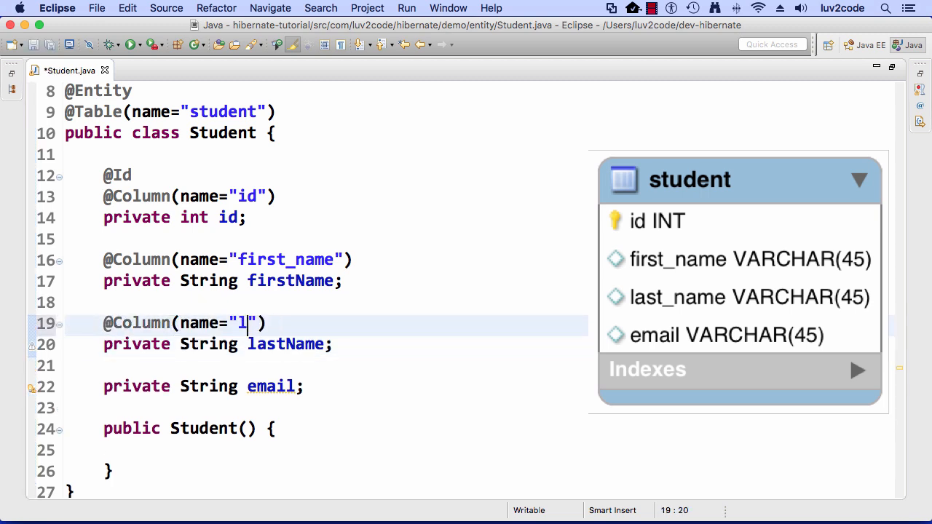
type("ast_name")
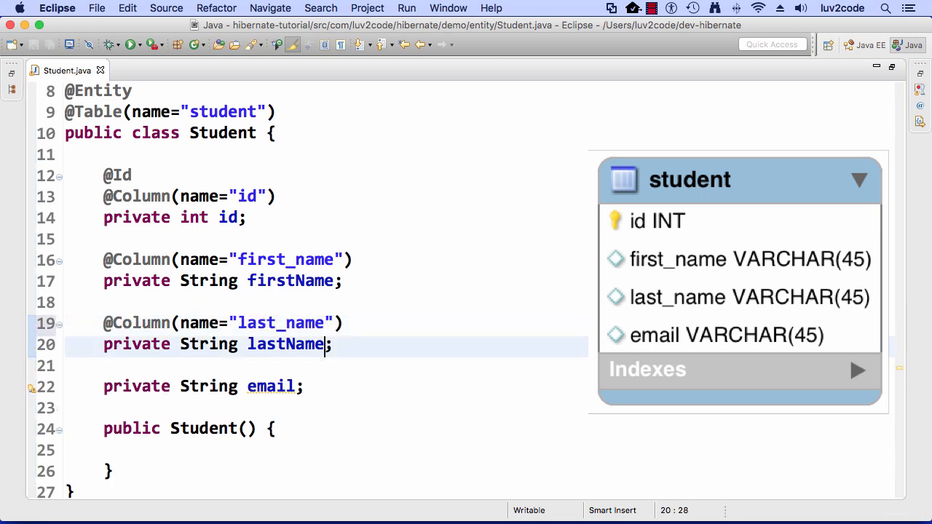
type("@Column(name=\"id\")")
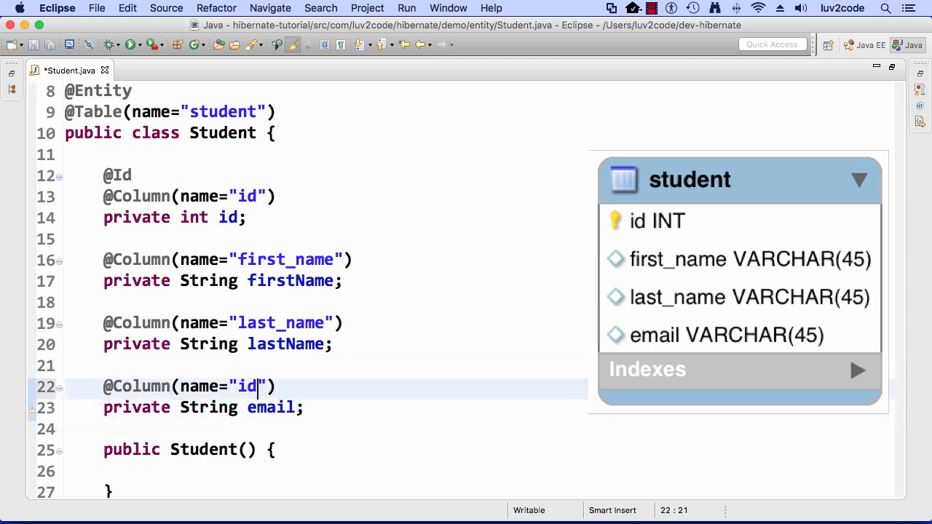
type("email")
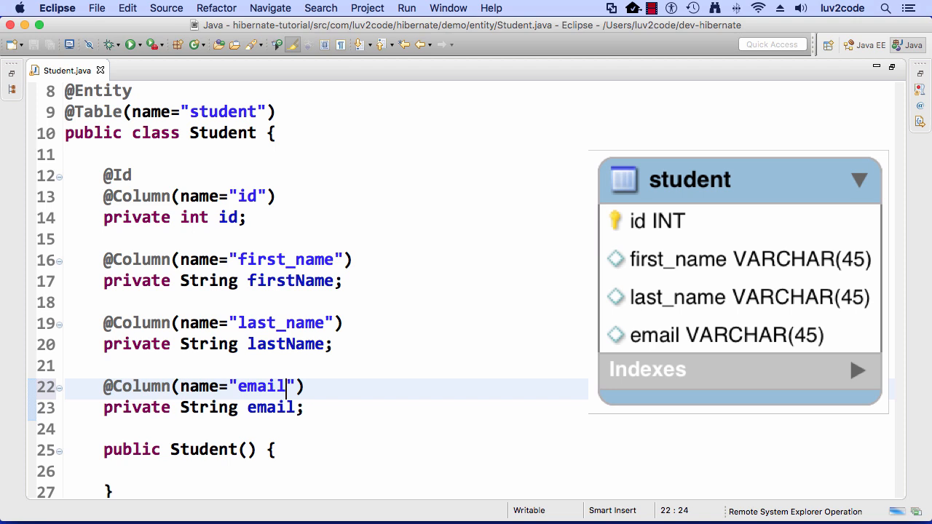
scroll("down", 3)
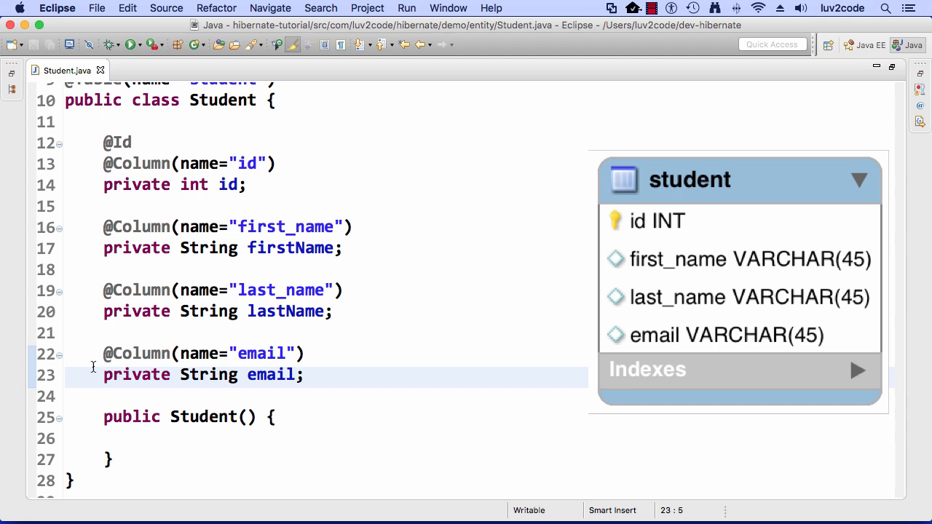
left_click(103, 374)
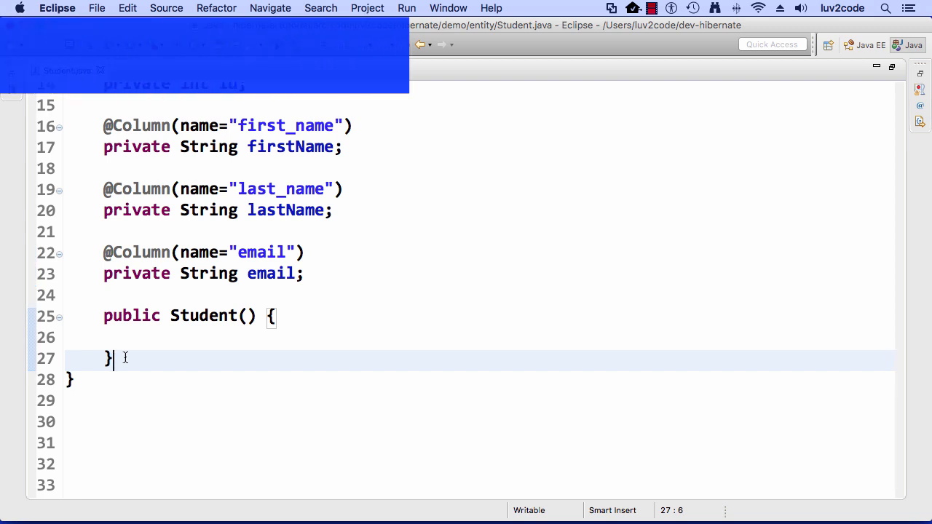
Generate a constructor from firstName, lastName and email, leaving out id.
key("Enter")
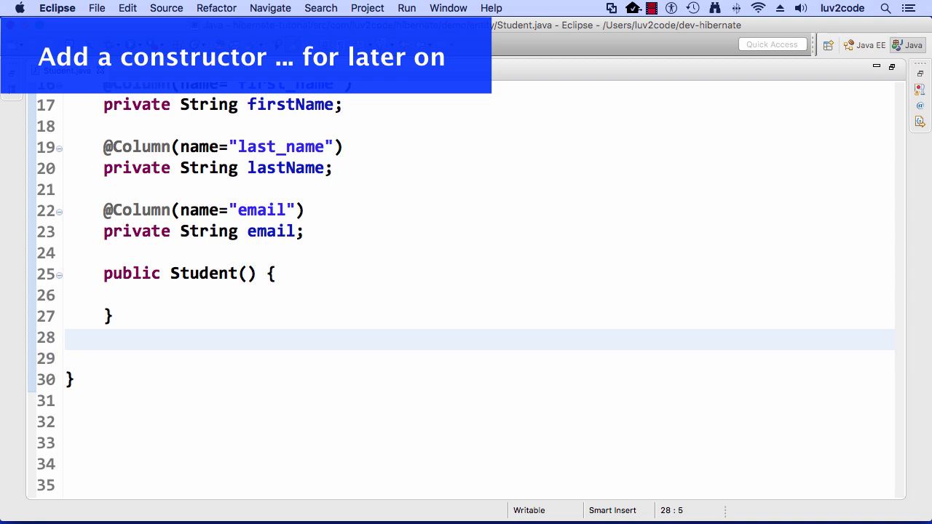
key("Return")
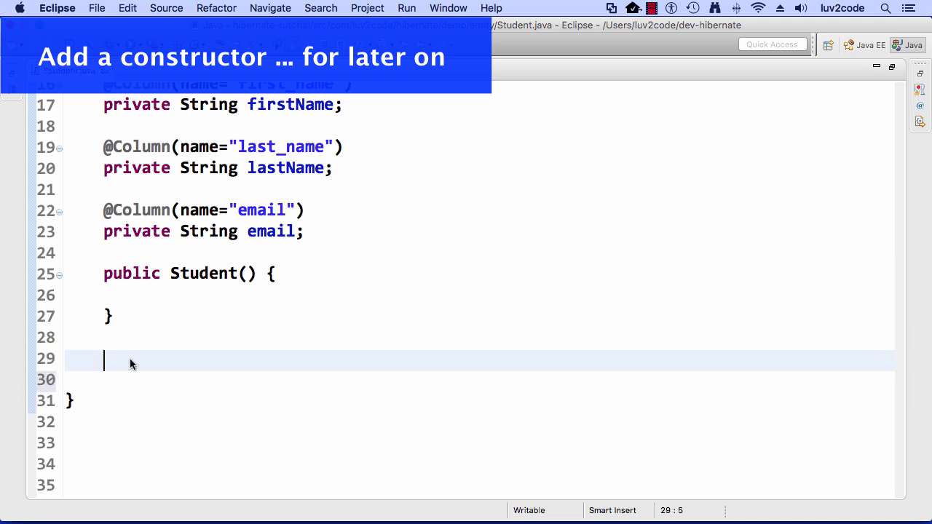
right_click(131, 361)
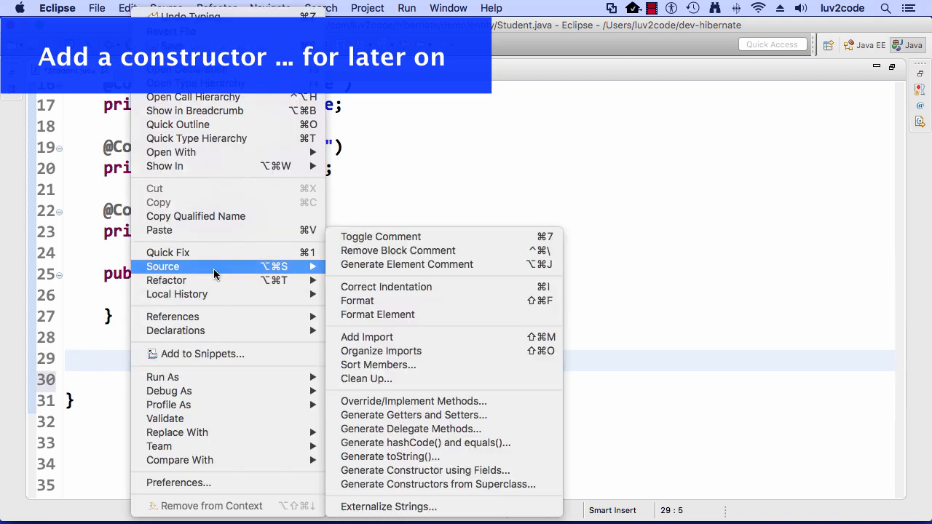
mouse_move(434, 429)
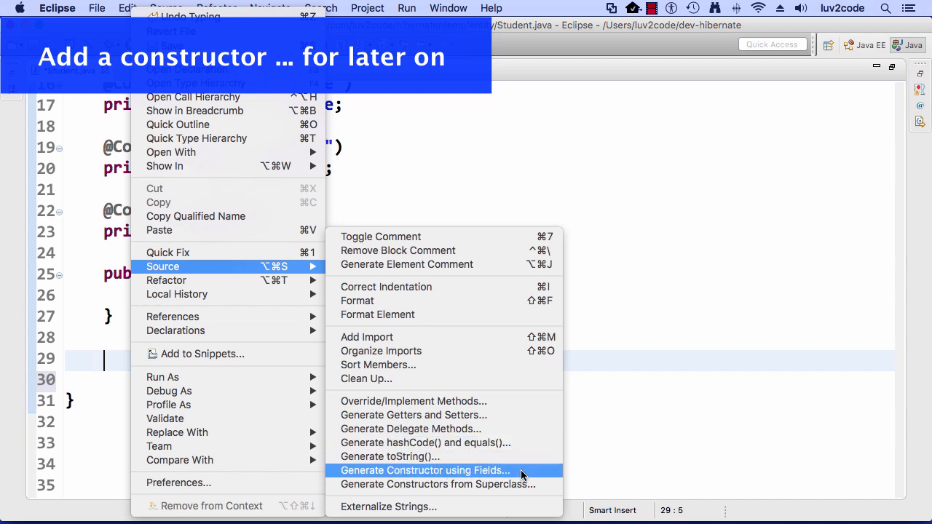
left_click(428, 471)
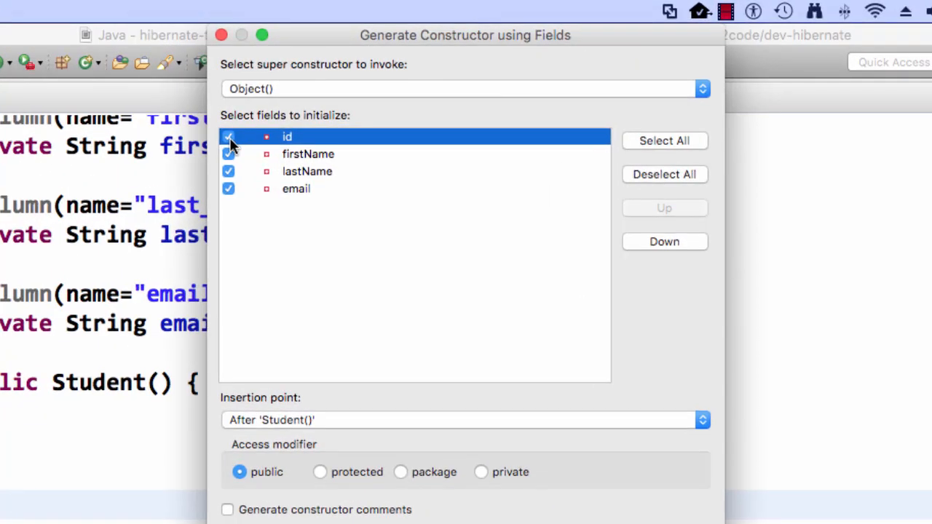
left_click(229, 137)
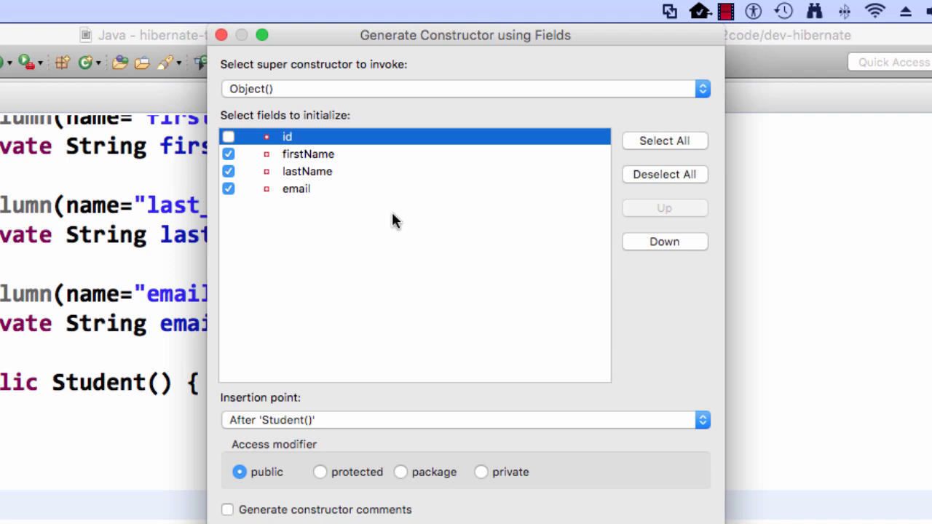
left_click(306, 171)
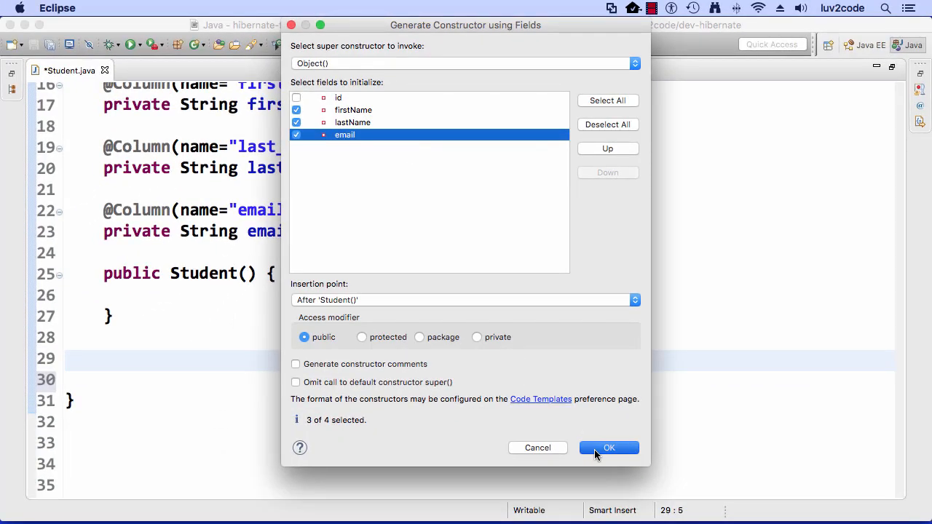
left_click(608, 447)
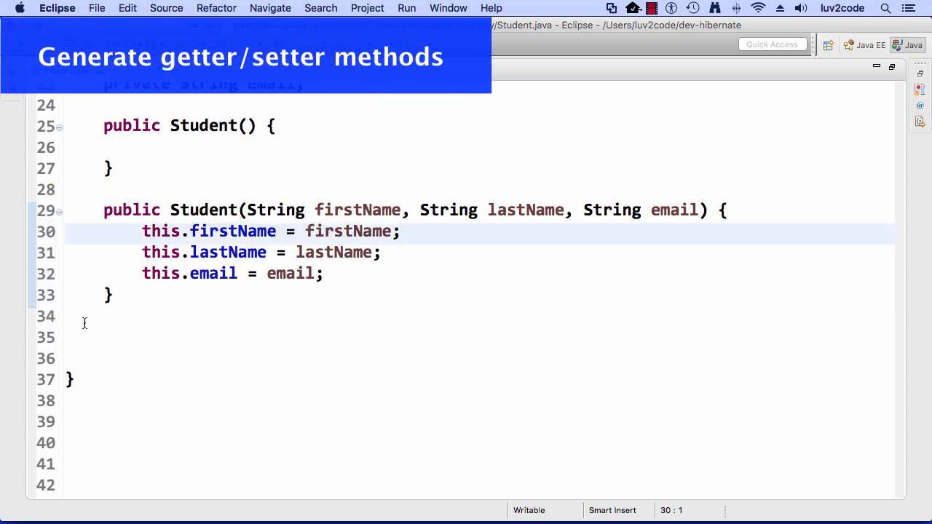
Generate getters and setters for id, firstName, lastName and email.
right_click(84, 322)
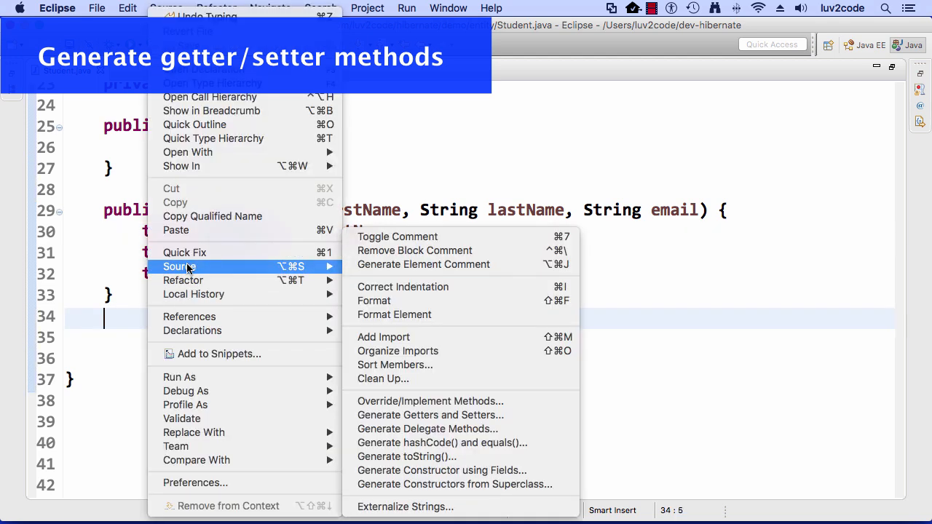
mouse_move(526, 421)
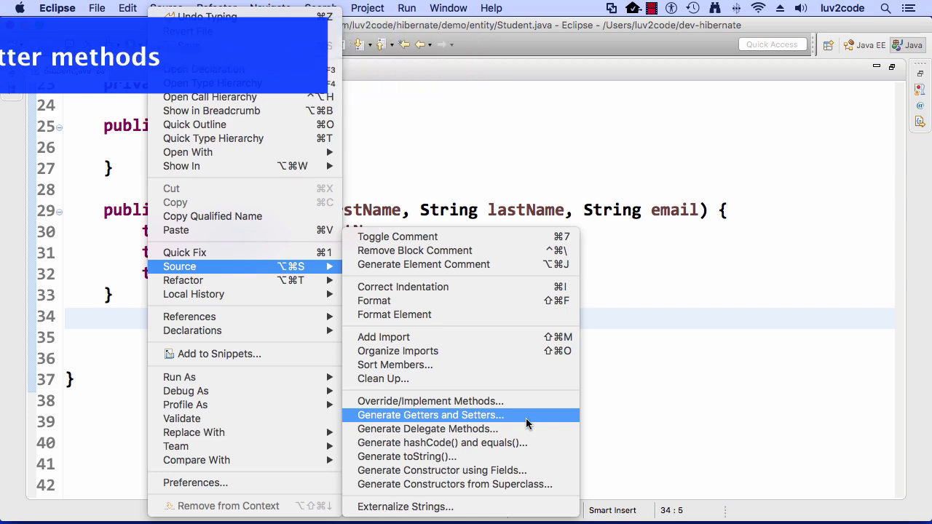
left_click(428, 414)
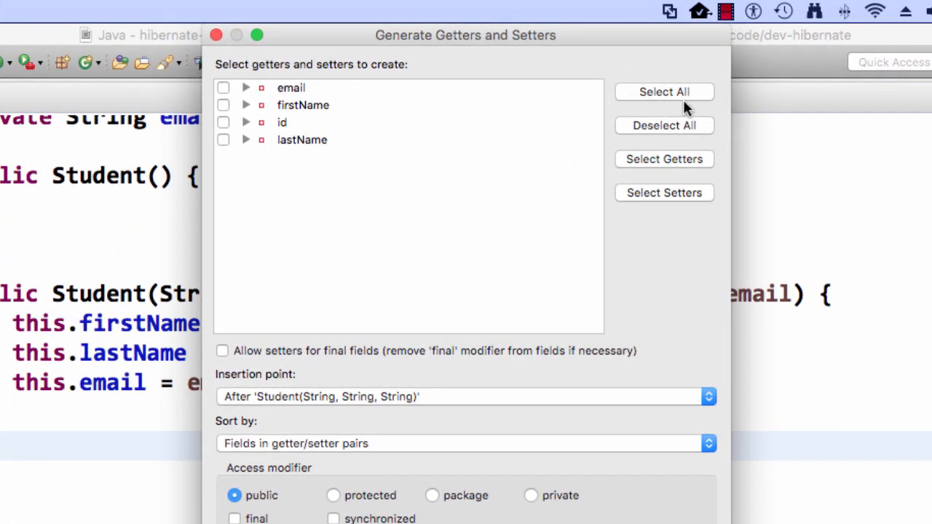
left_click(664, 91)
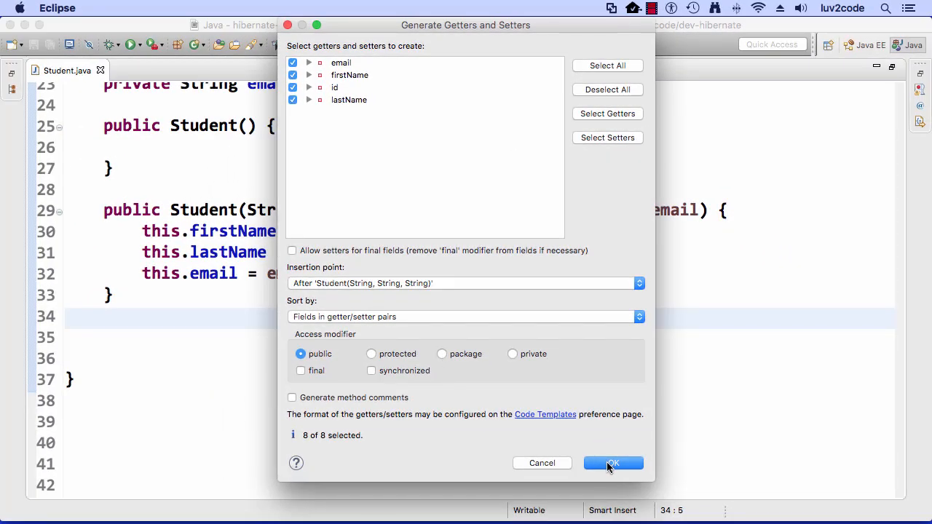
left_click(614, 463)
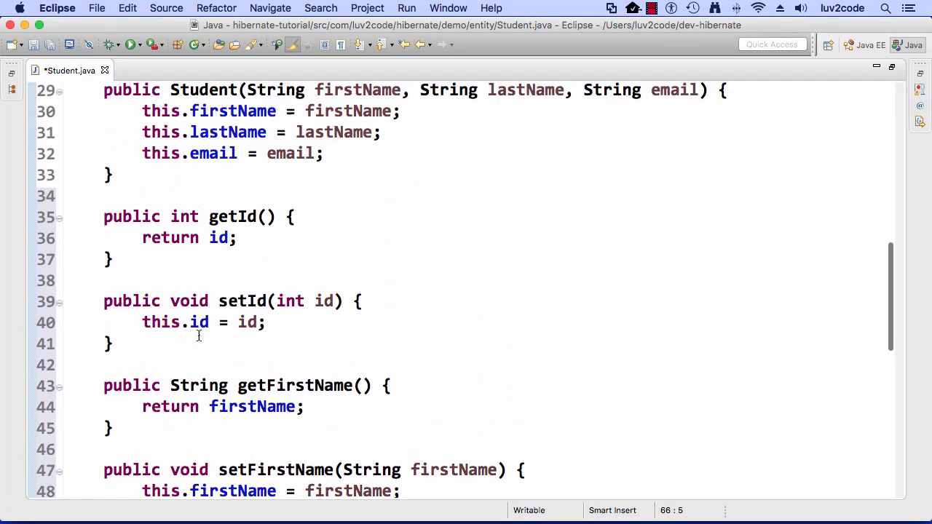
scroll("down", 3)
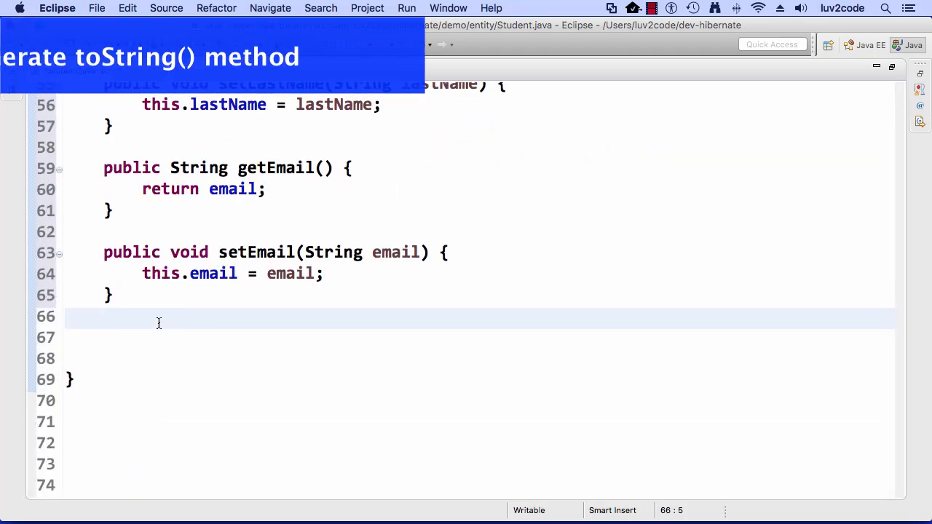
Generate a toString() covering id, firstName, lastName and email below setEmail, then save Student.java.
right_click(159, 322)
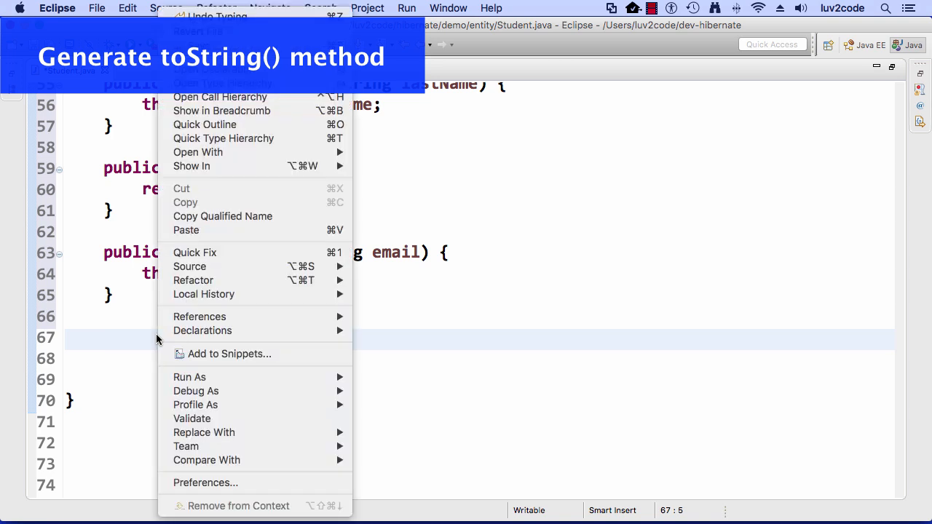
mouse_move(189, 266)
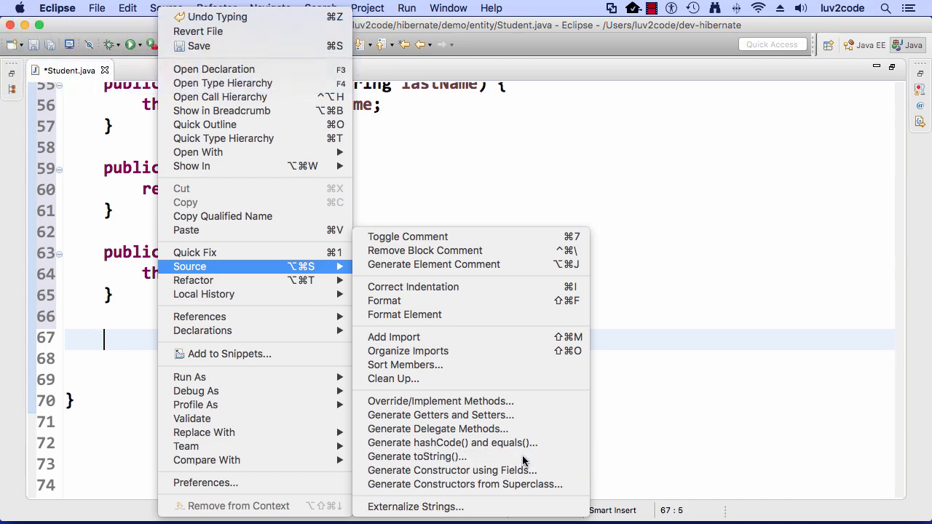
left_click(416, 456)
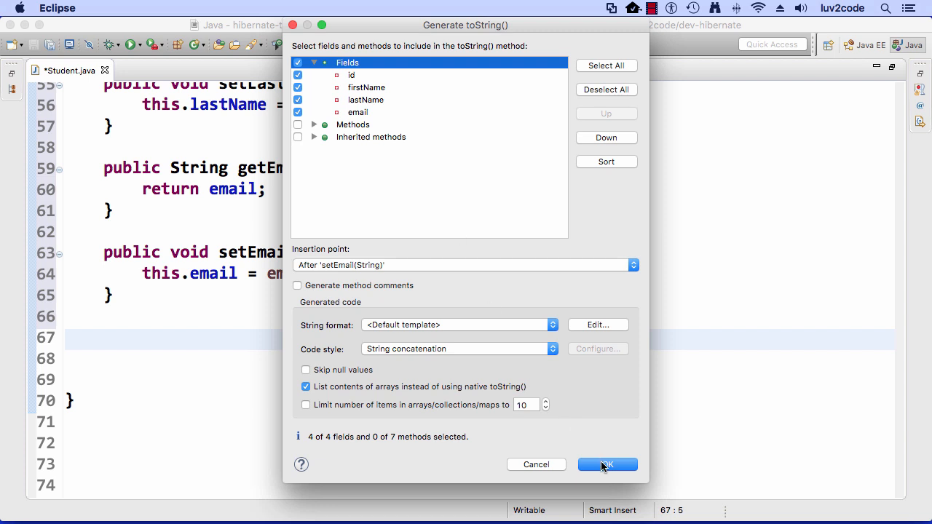
left_click(604, 464)
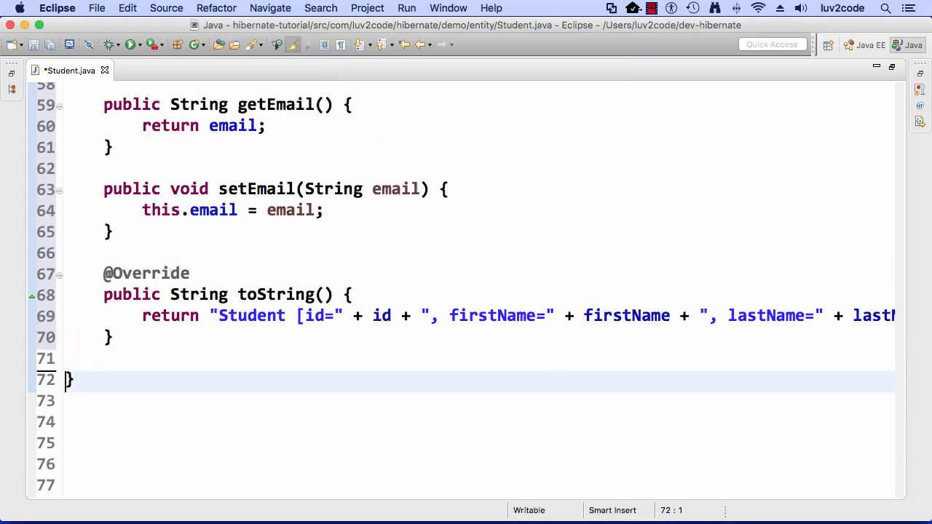
key("cmd+s")
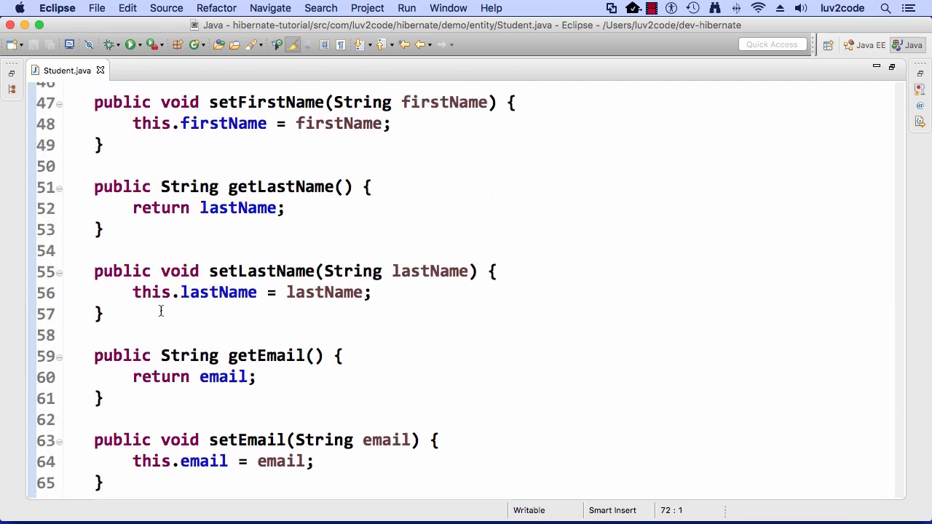
scroll("up", 3)
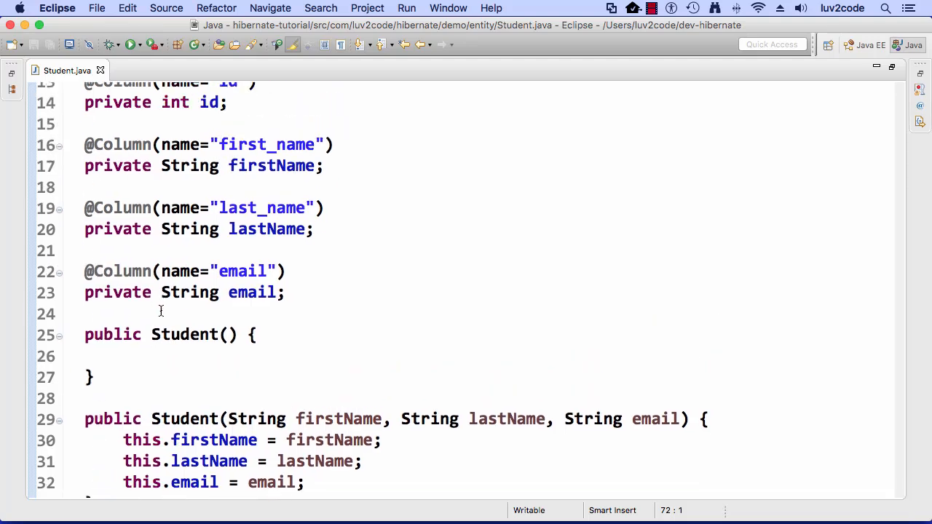